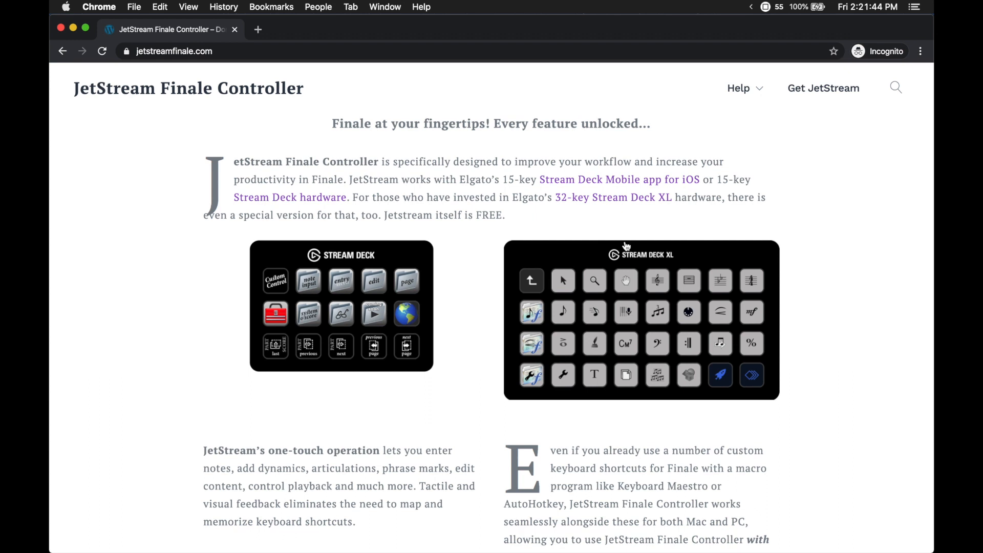
mouse_move(345, 240)
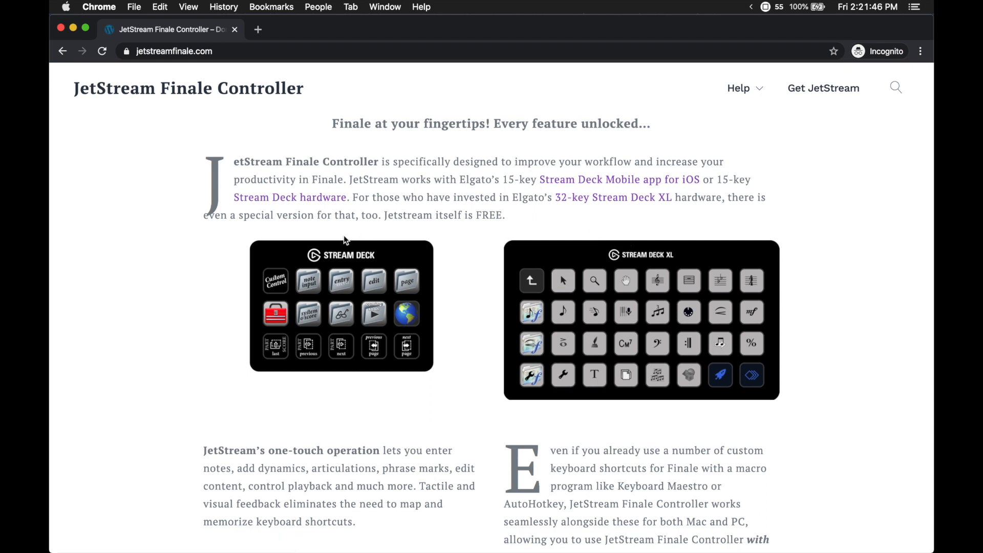
mouse_move(438, 274)
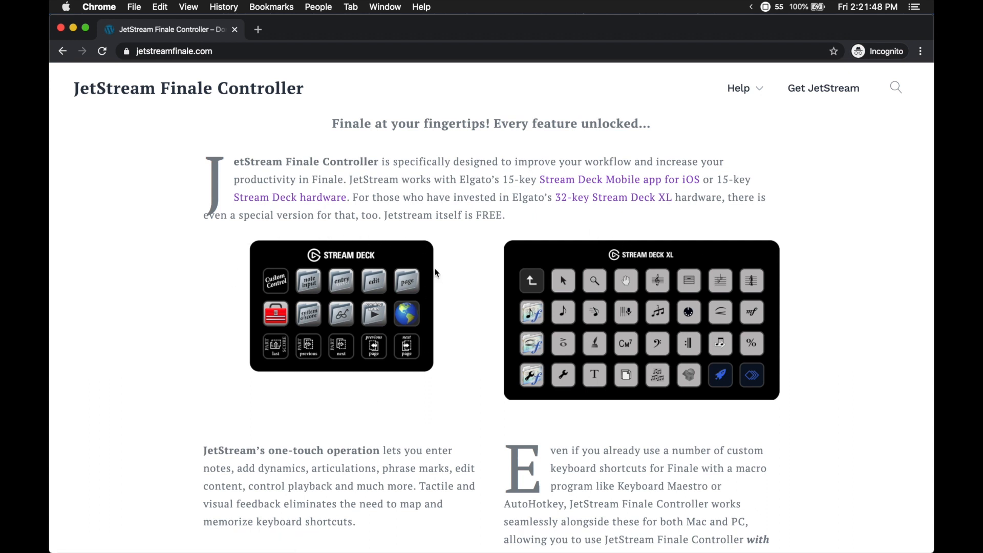
Step: Search Google for 'streamd' and browse Elgato's Stream Deck product page in a new tab
type("streamdeck&oq=streamdeck&aqs=chrome..69i57.1911j0j1&sourceid=chrome&ie=UTF-8")
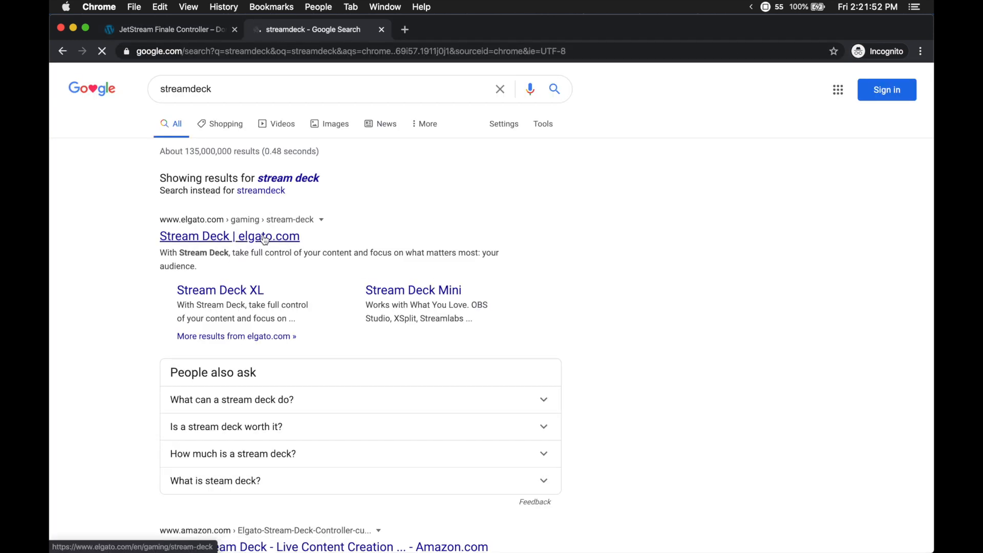
left_click(230, 235)
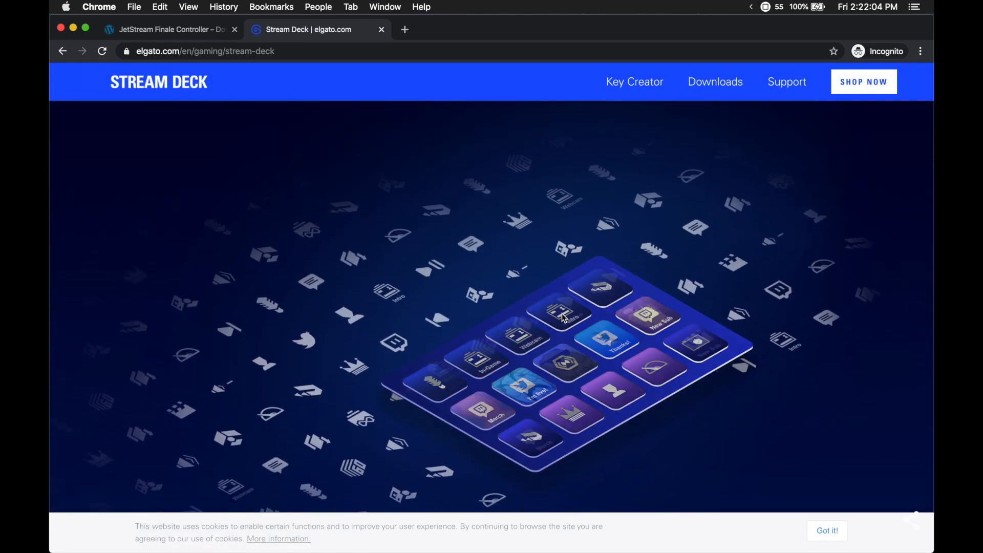
scroll("down", 3)
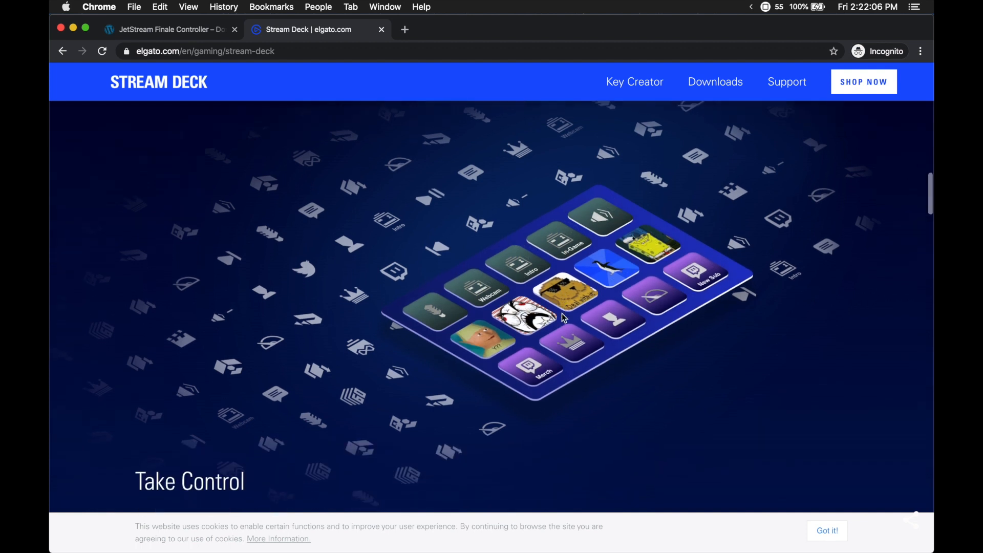
scroll("down", 3)
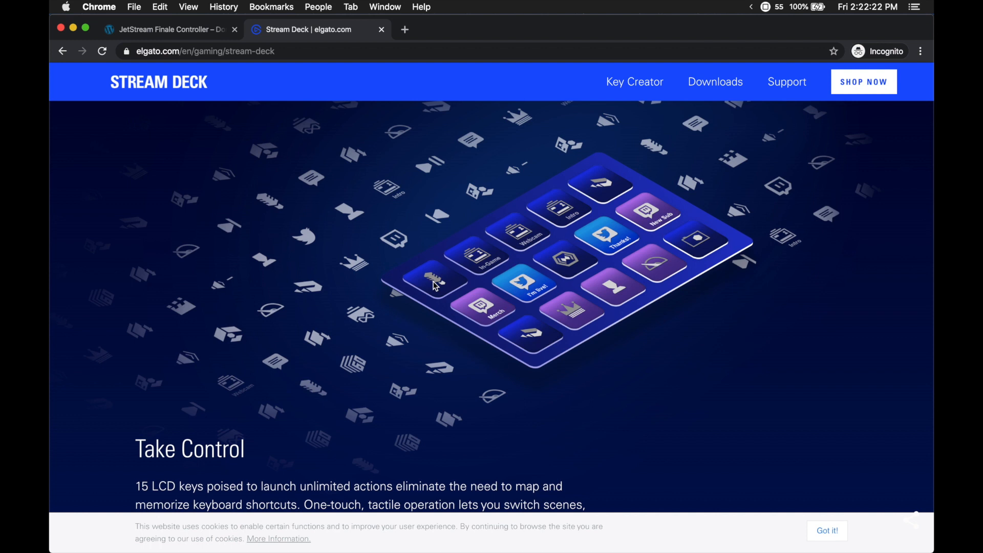
Step: Return to the JetStream Finale Controller tab and read down the page
left_click(166, 30)
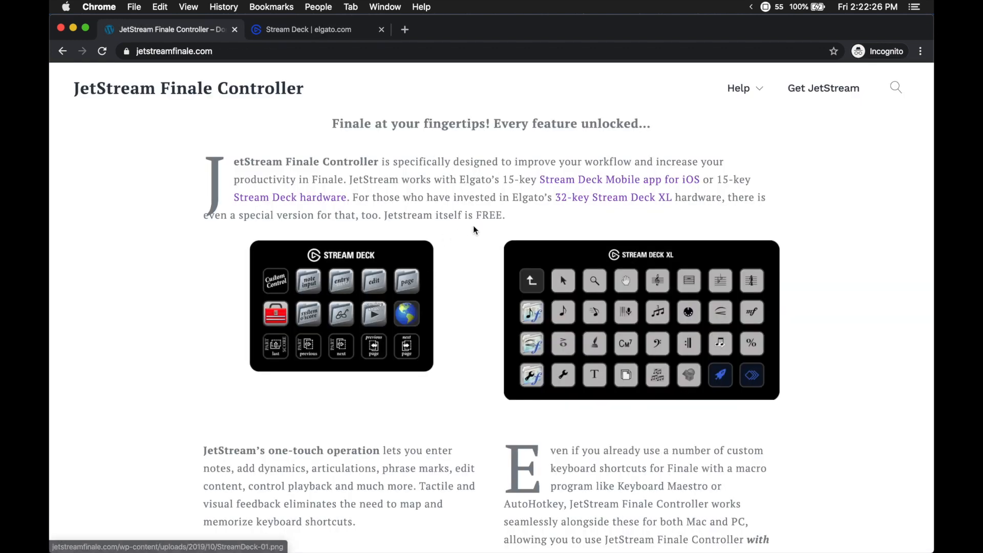
scroll("down", 3)
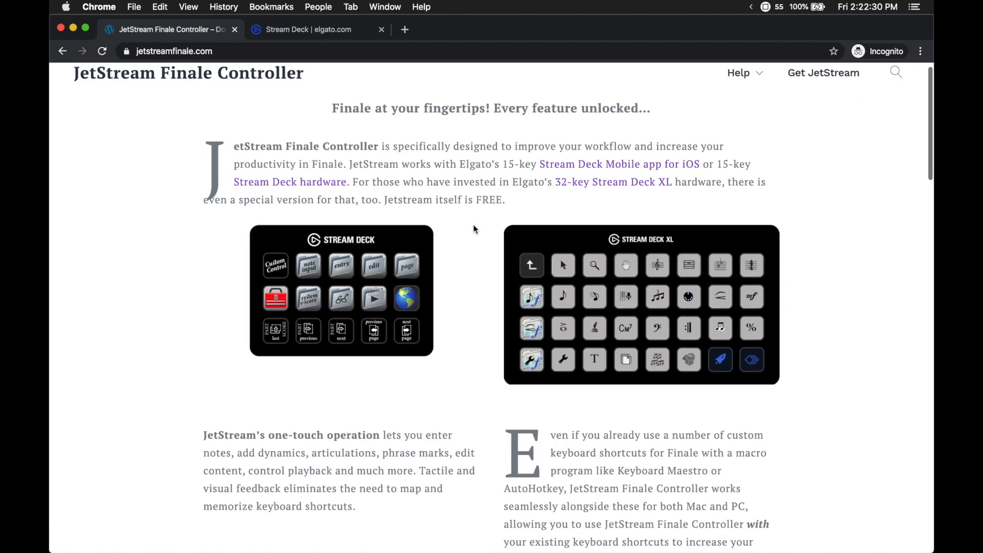
scroll("down", 3)
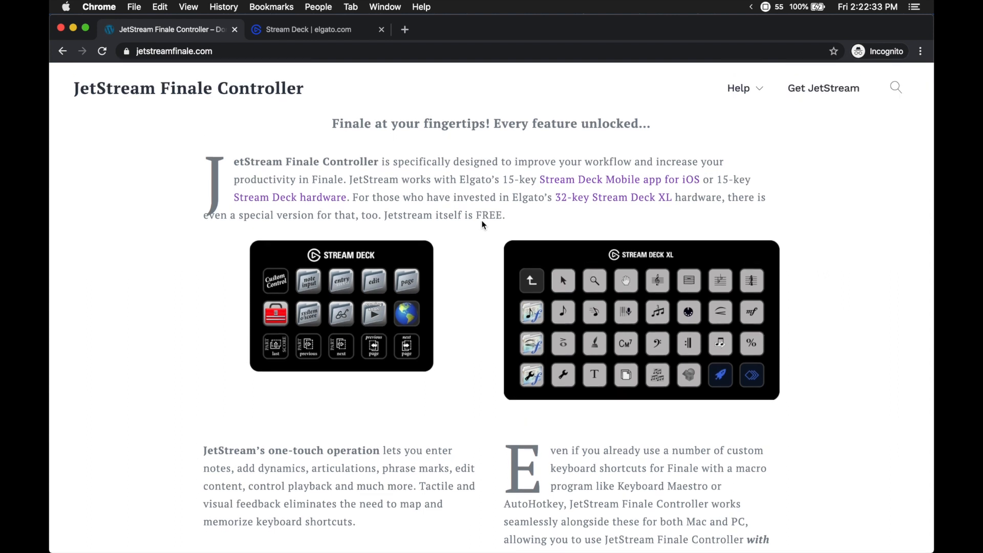
scroll("down", 3)
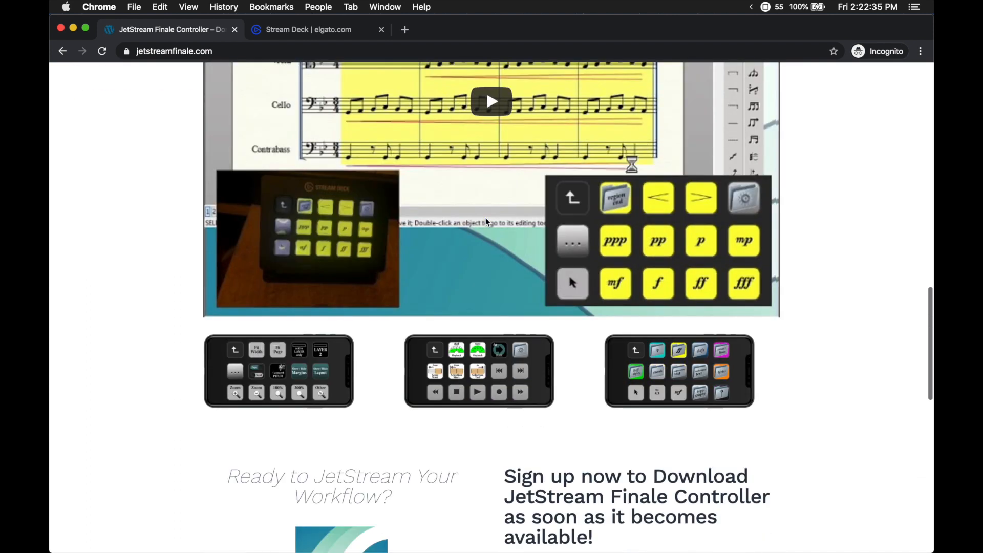
scroll("down", 3)
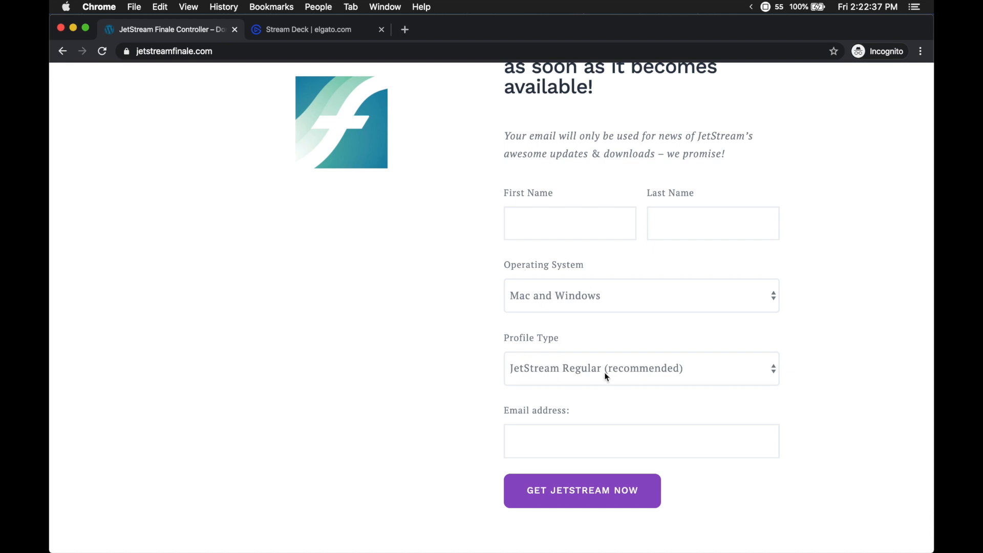
mouse_move(636, 396)
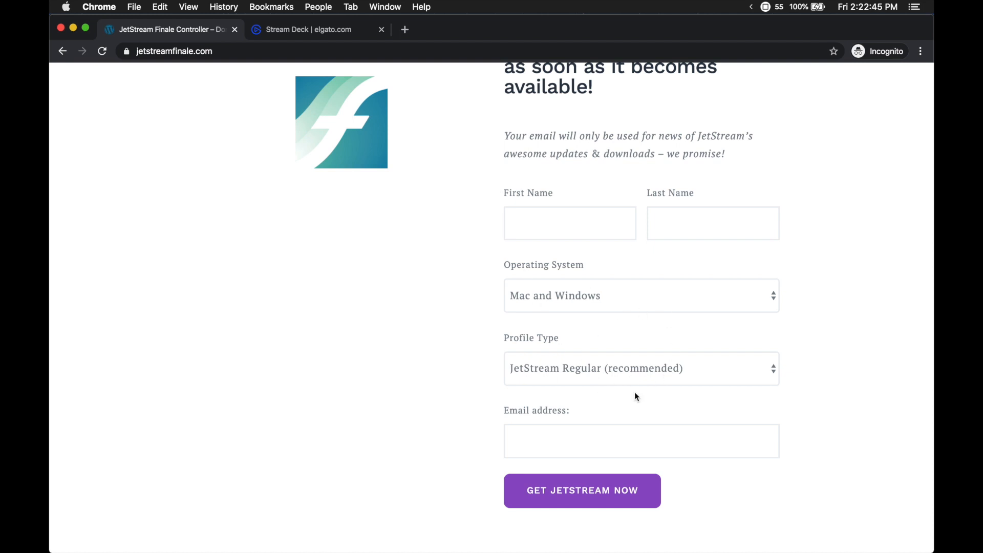
Step: Bring the JetStream sign-up form and beta-testing notice into view, highlighting its text
scroll("up", 3)
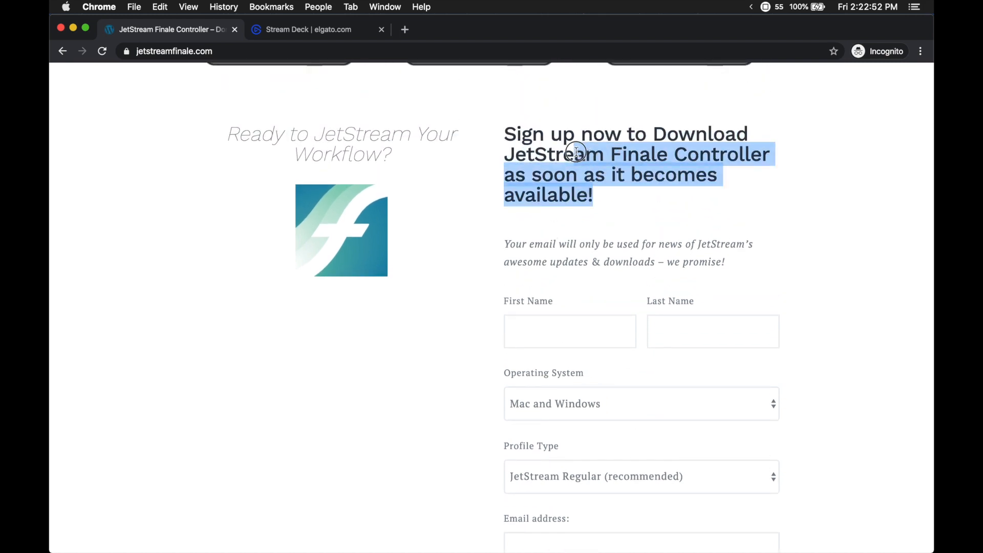
scroll("down", 3)
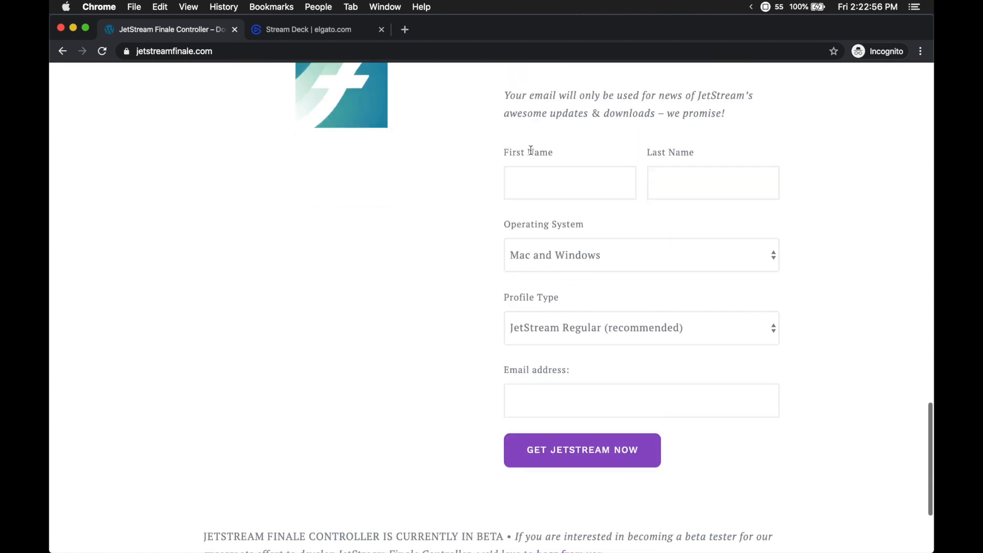
scroll("down", 3)
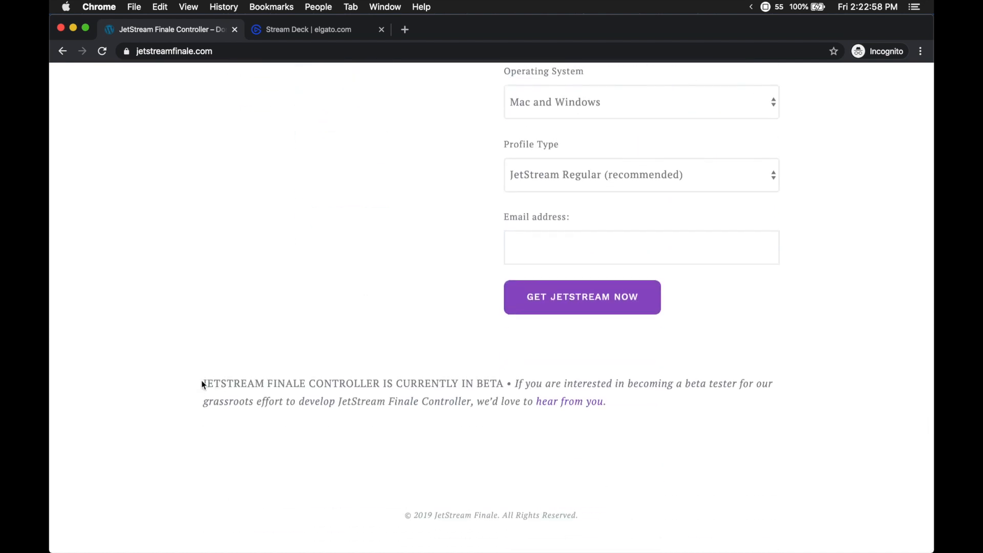
left_click_drag(202, 383, 617, 401)
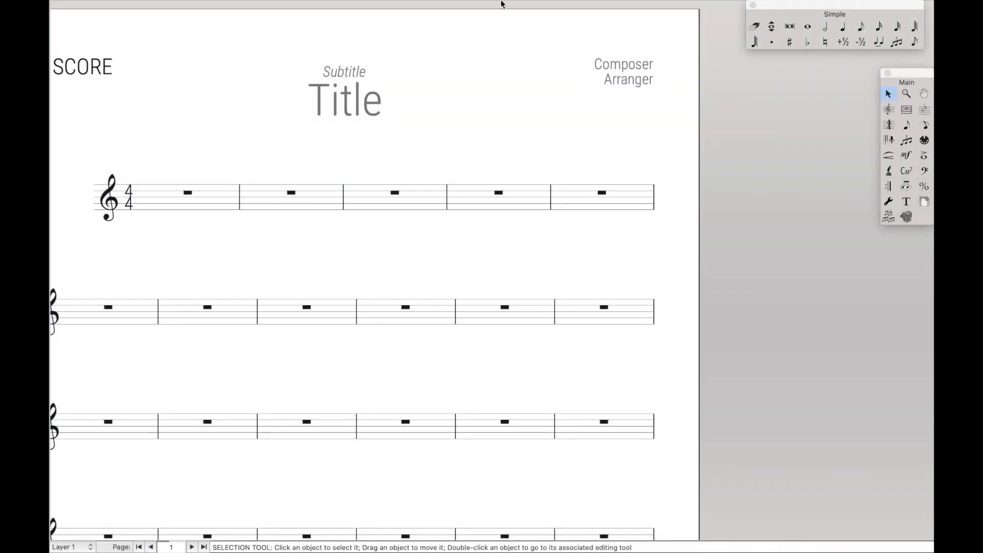
Step: Run the JetStream Finale Controller plug-in with code 0022 to add a decrescendo hairpin under the whole note
left_click(399, 8)
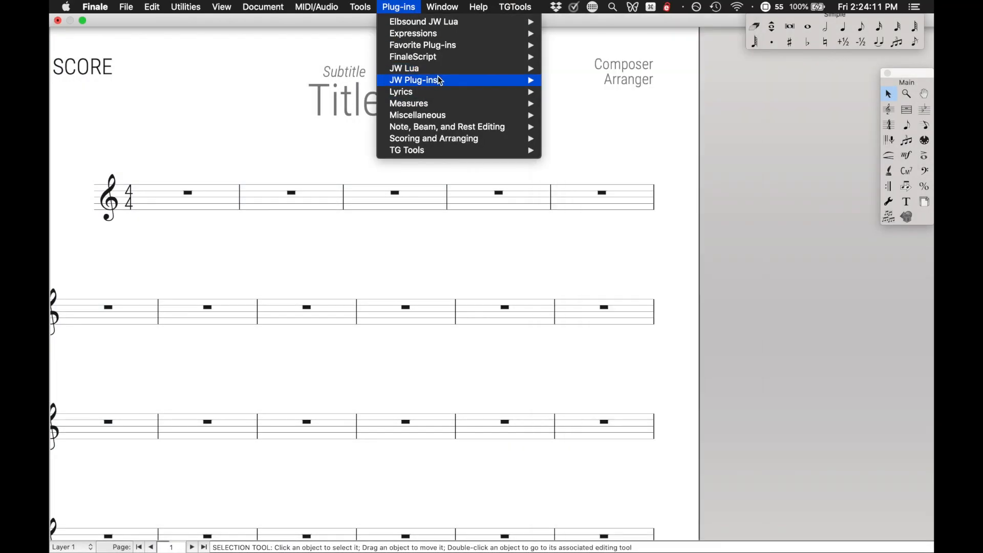
mouse_move(405, 67)
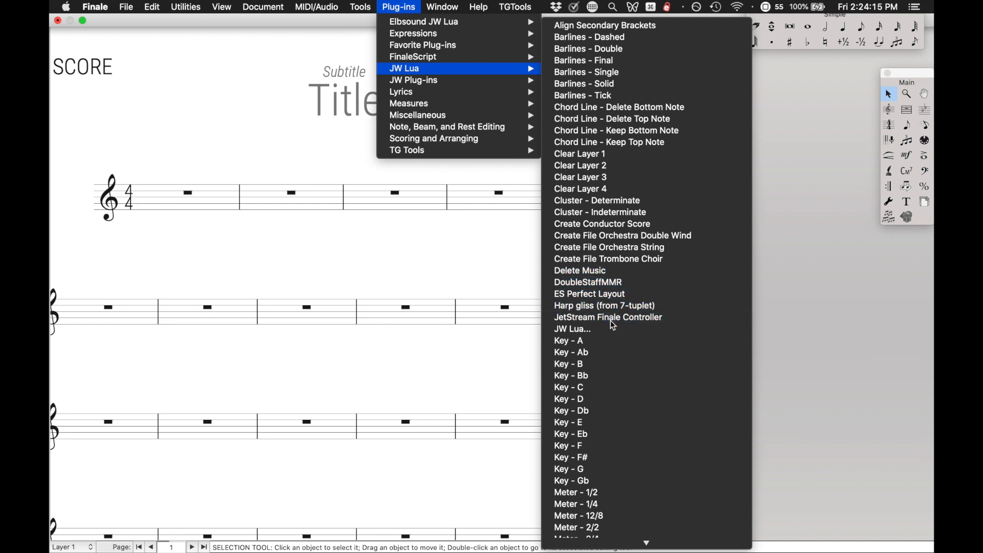
left_click(607, 317)
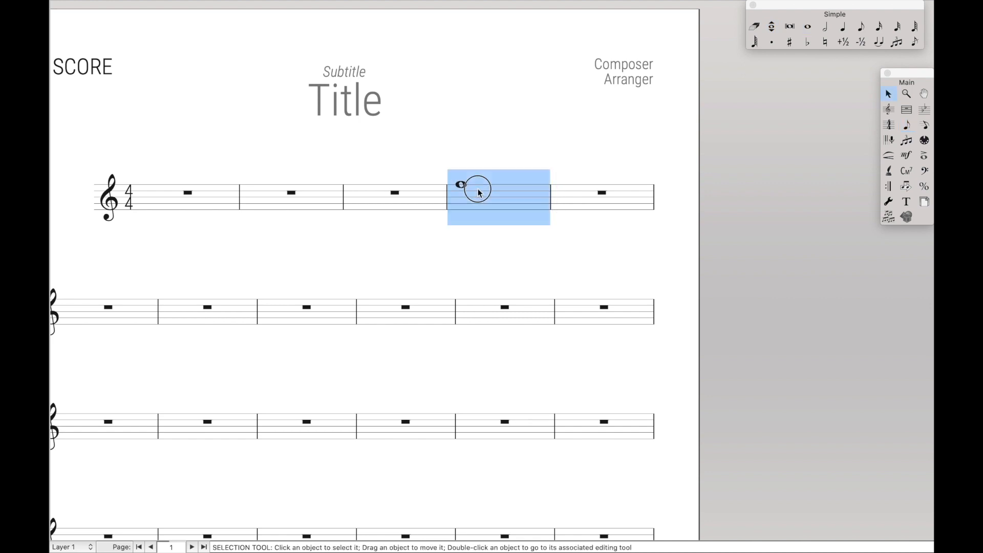
left_click(399, 7)
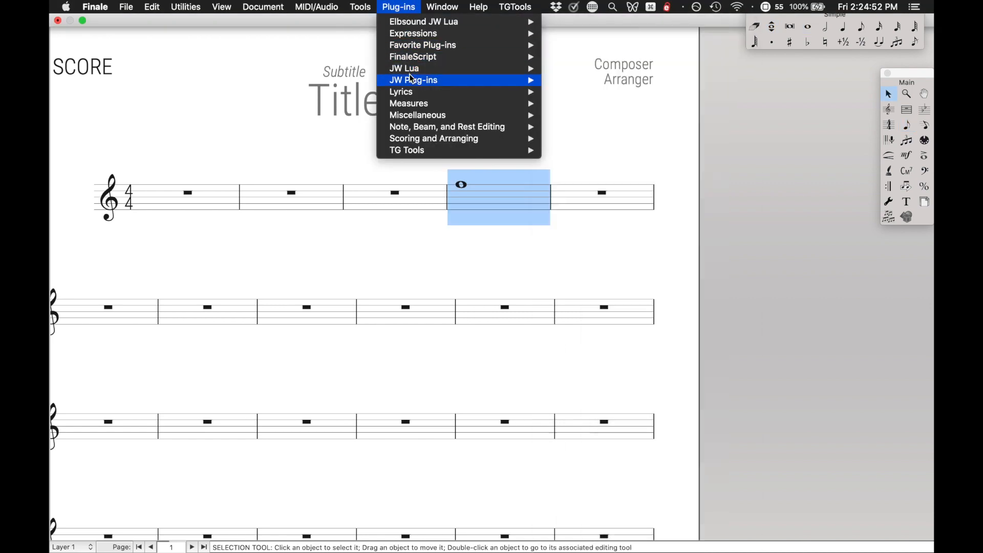
mouse_move(404, 68)
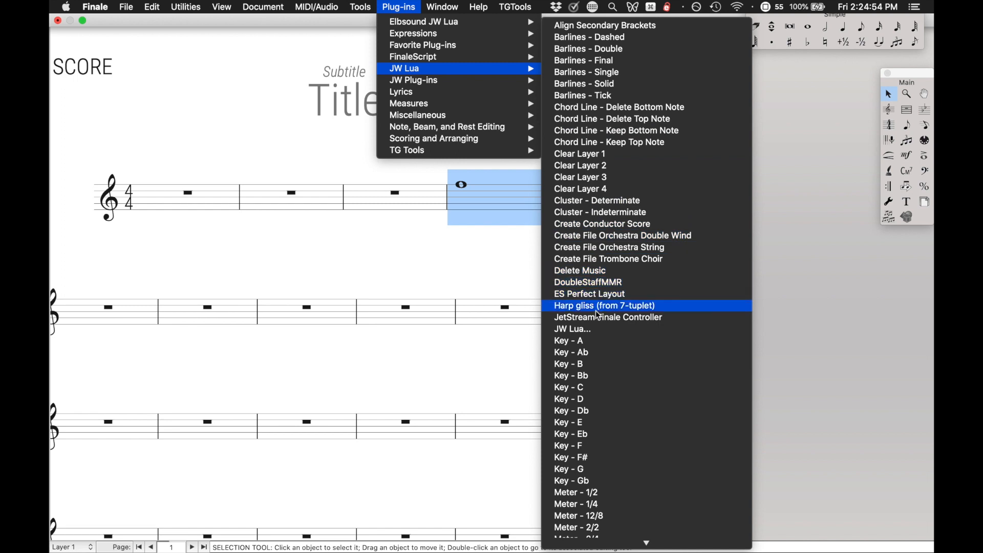
left_click(607, 316)
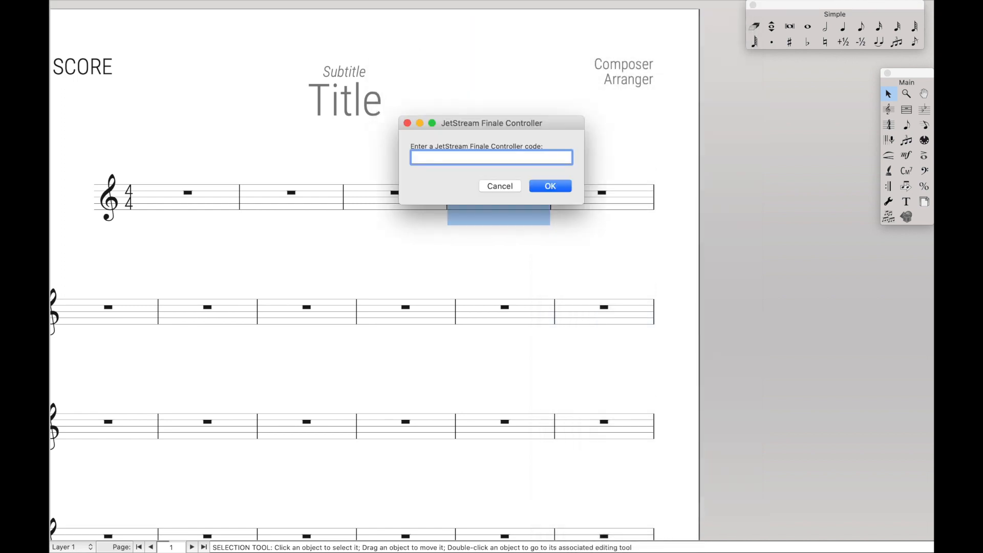
type("0022")
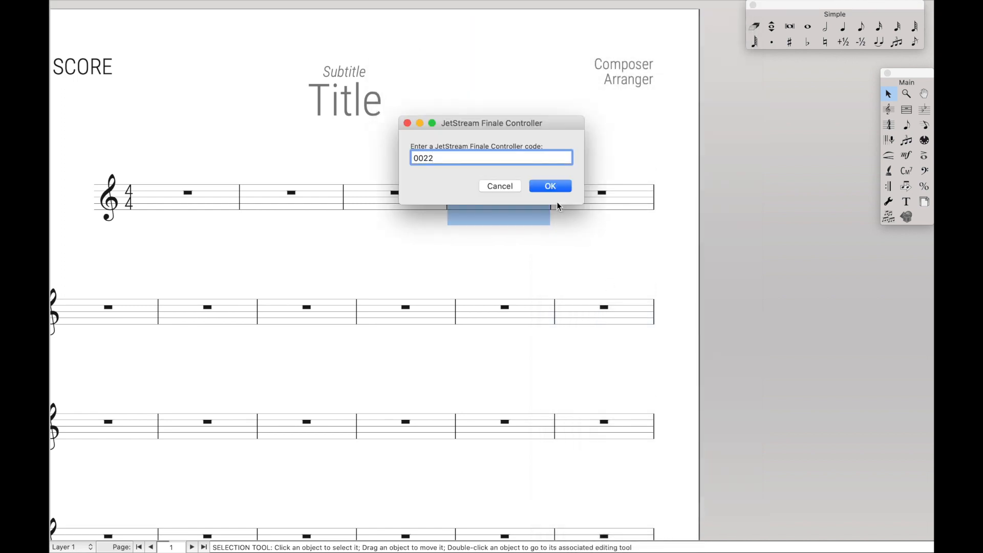
left_click(549, 185)
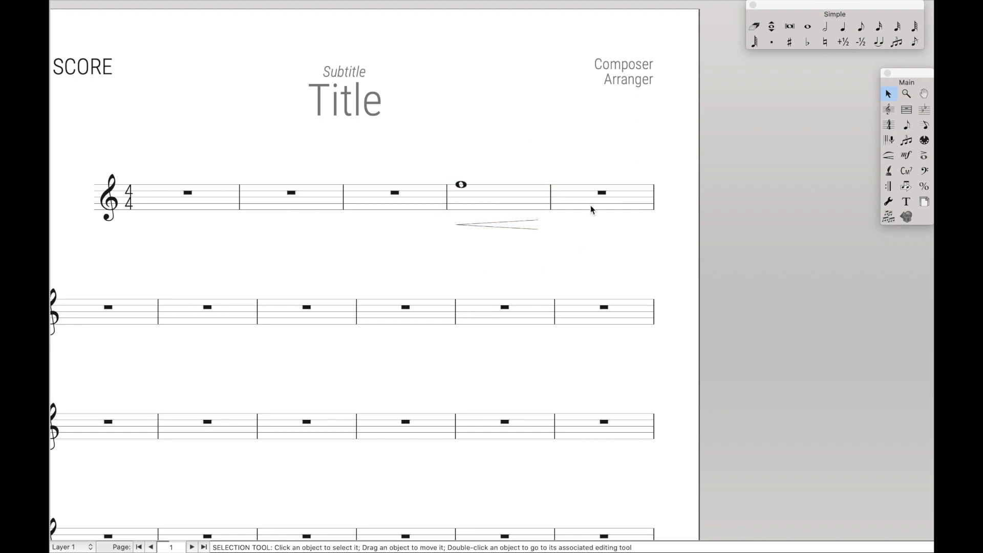
mouse_move(455, 194)
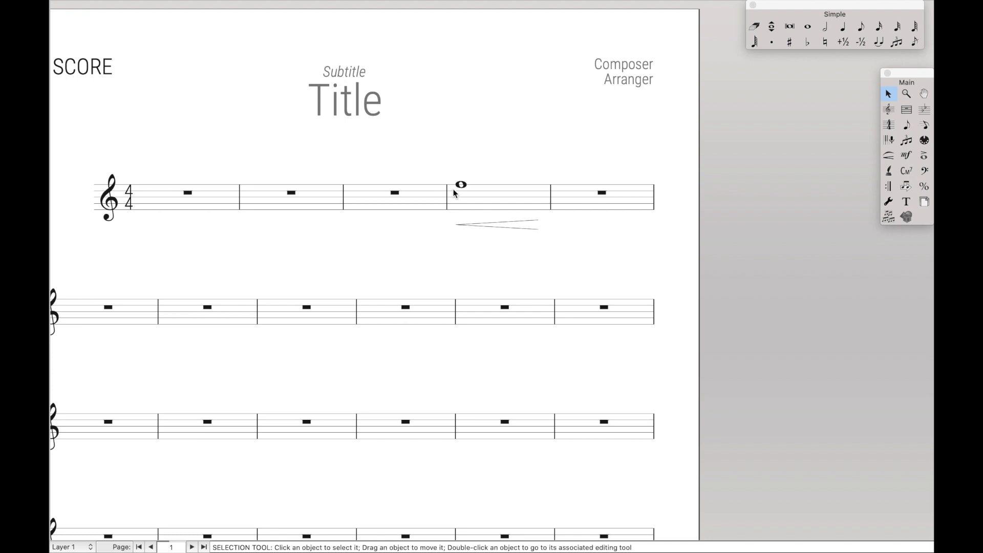
mouse_move(450, 151)
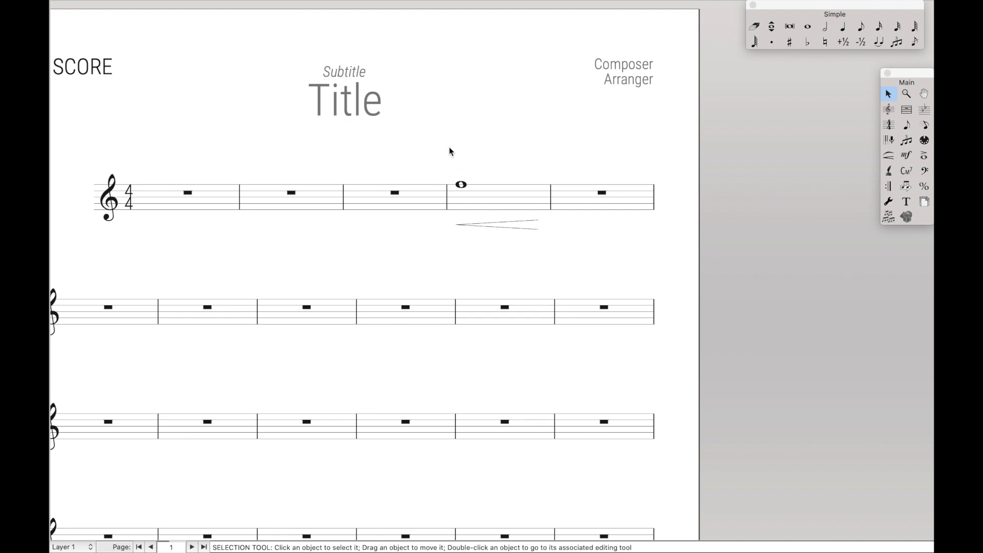
Step: Reselect the fourth measure holding the whole note and bring up the system search
left_click(492, 201)
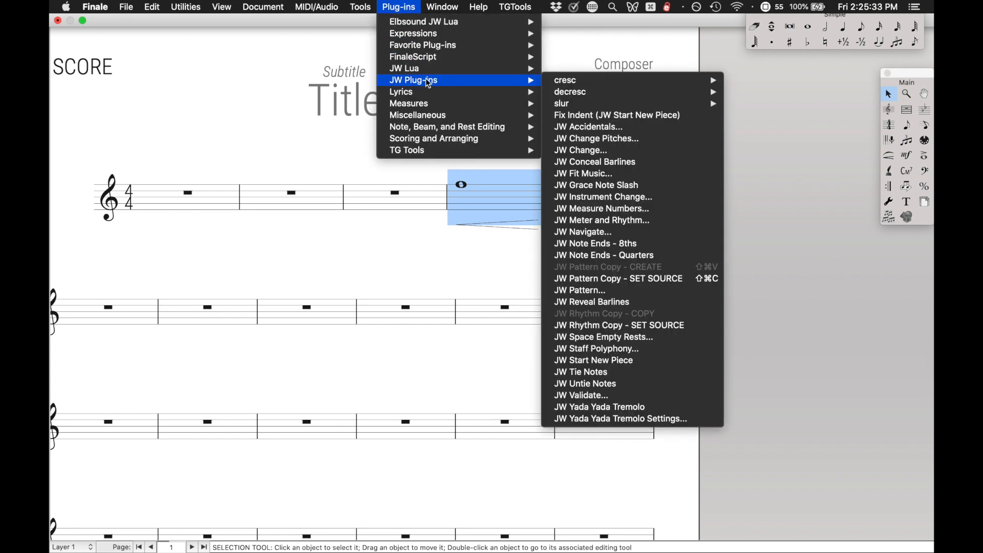
mouse_move(405, 67)
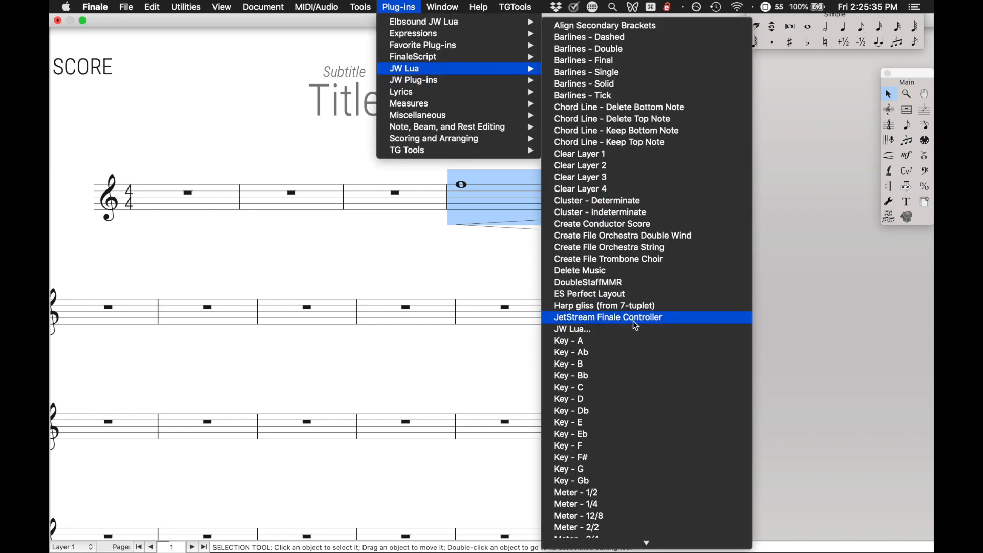
left_click(606, 316)
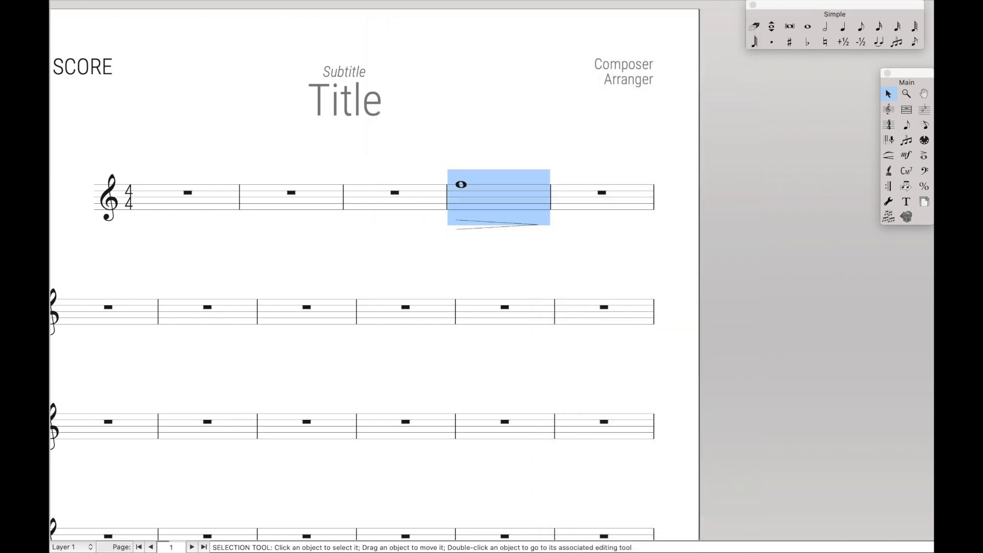
left_click(545, 279)
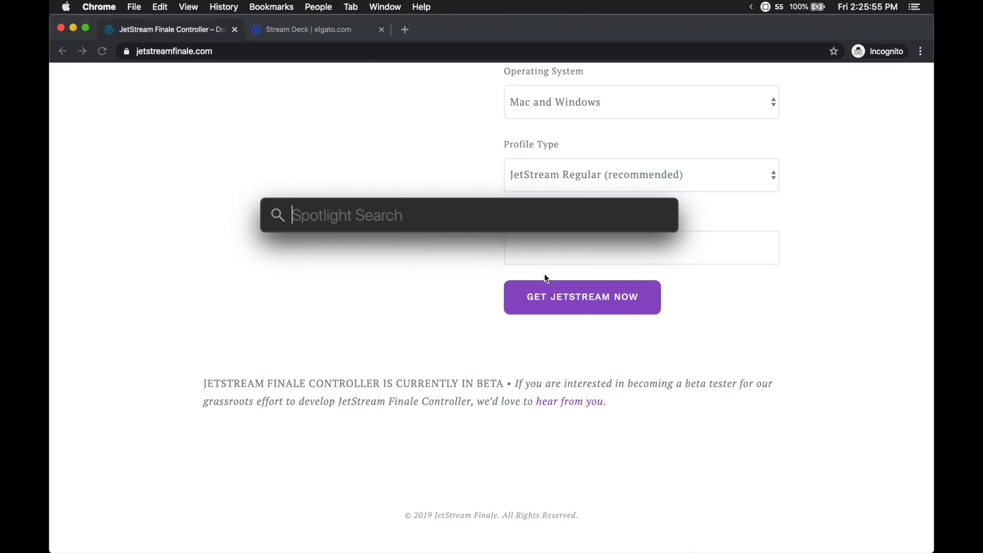
Step: In Stream Deck's dynamics folder, inspect the crescendo and diminuendo keys' AppleScript controller codes
key("escape")
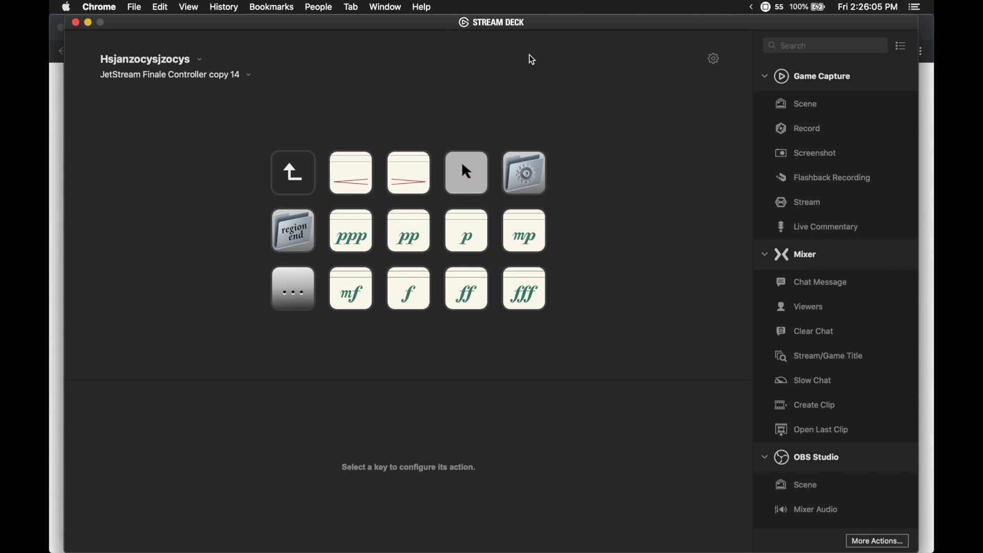
mouse_move(512, 67)
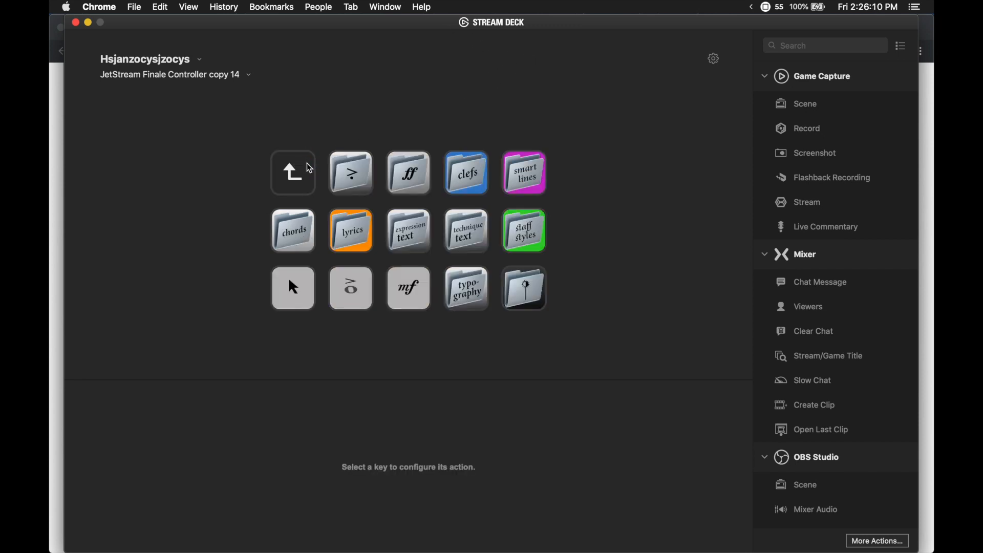
left_click(292, 172)
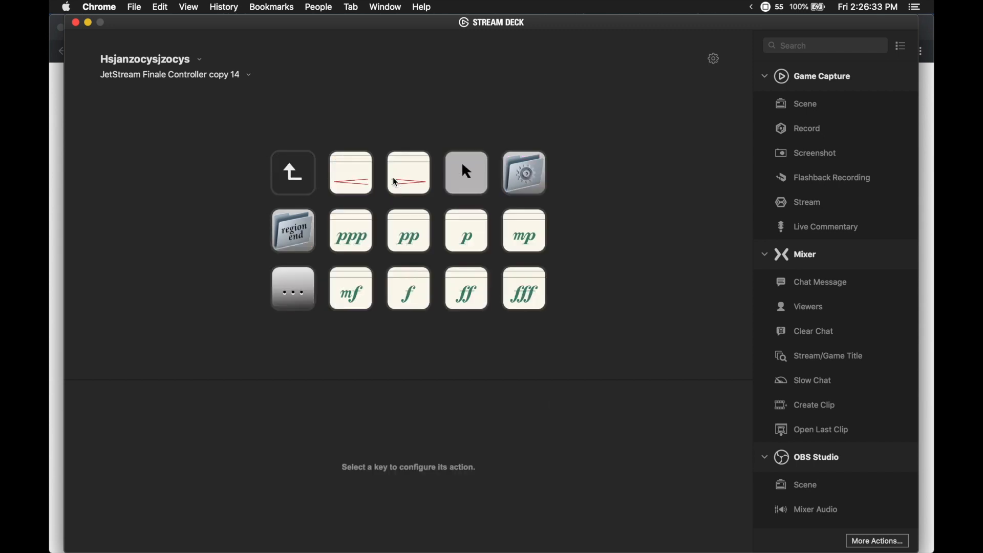
left_click(351, 172)
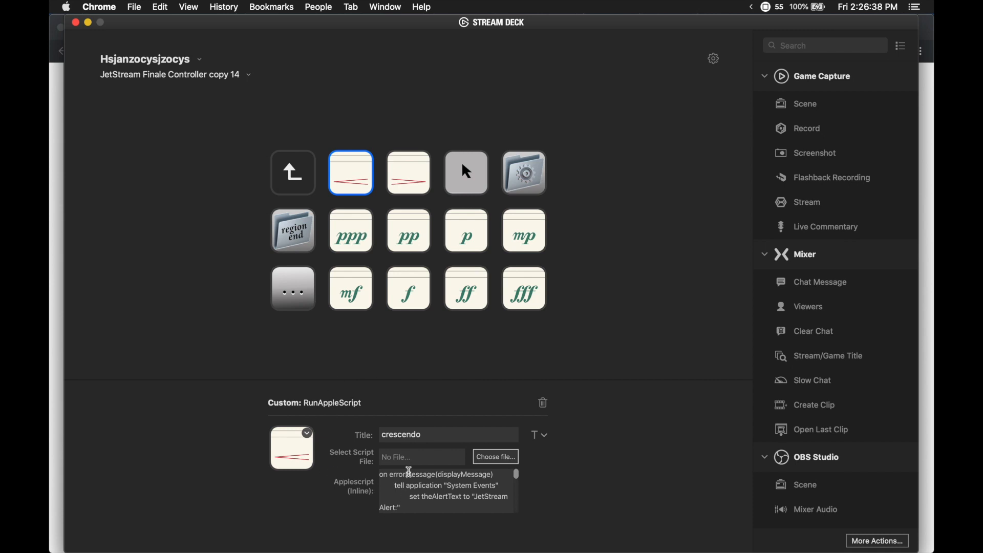
mouse_move(392, 493)
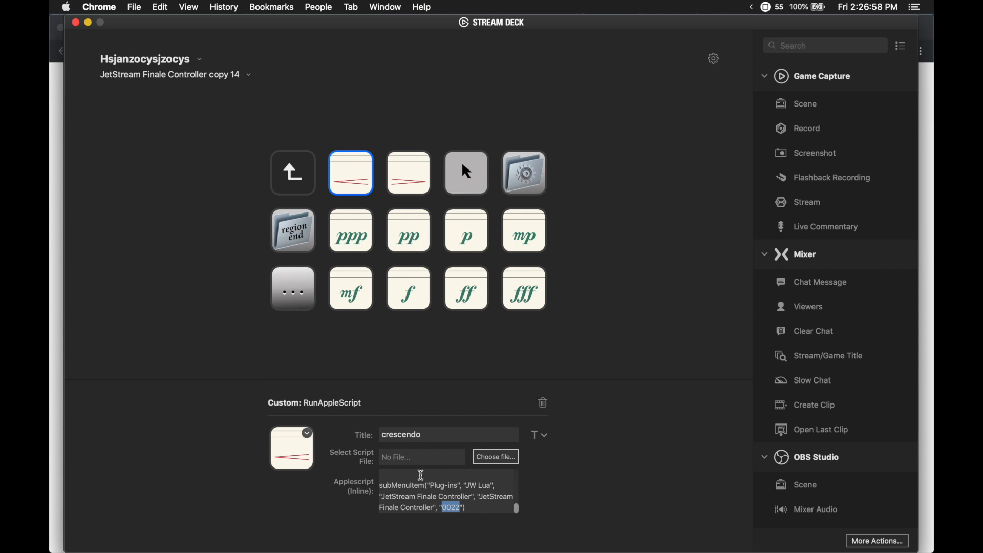
mouse_move(395, 224)
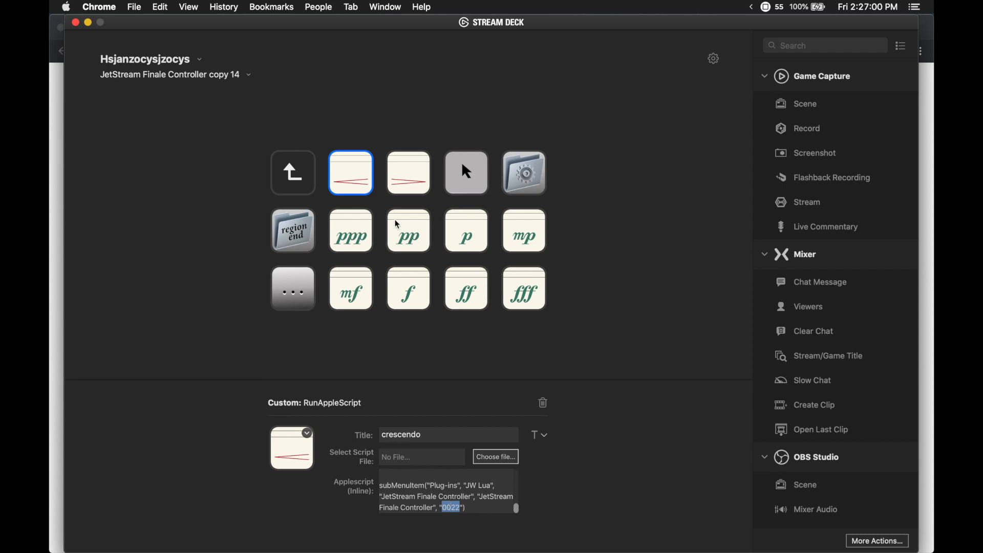
left_click(408, 172)
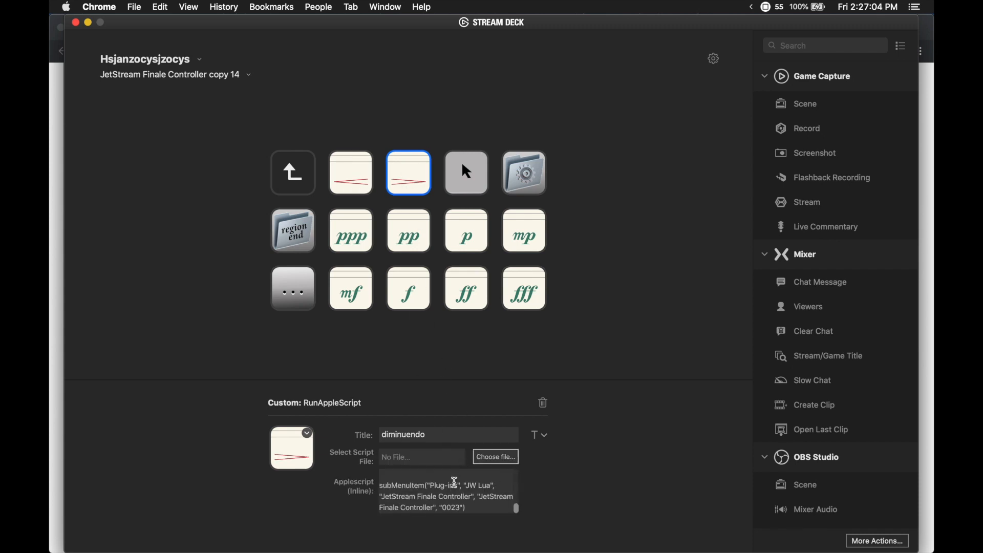
Step: On the fz/sf dynamics page, inspect the fff end key and its controller code 0029
left_click(350, 289)
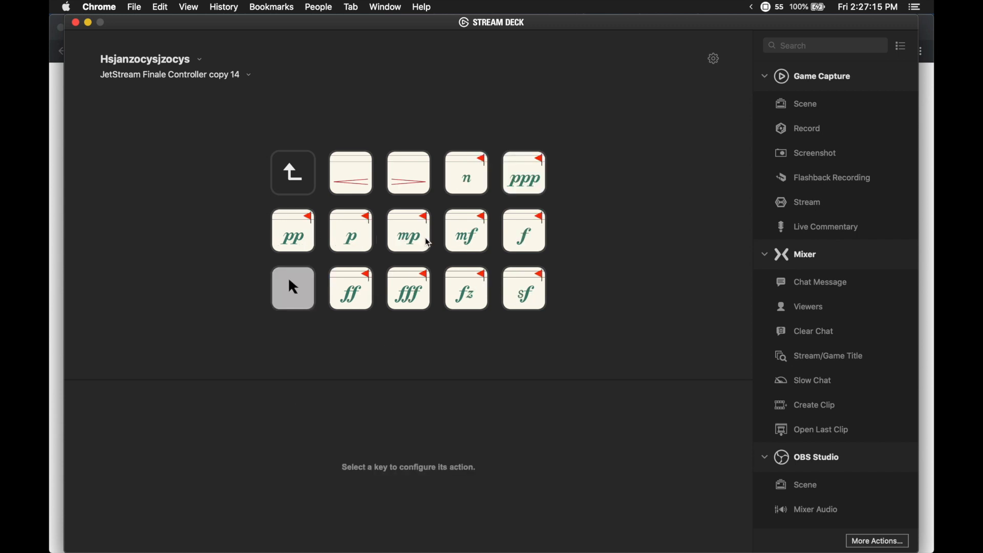
left_click(408, 289)
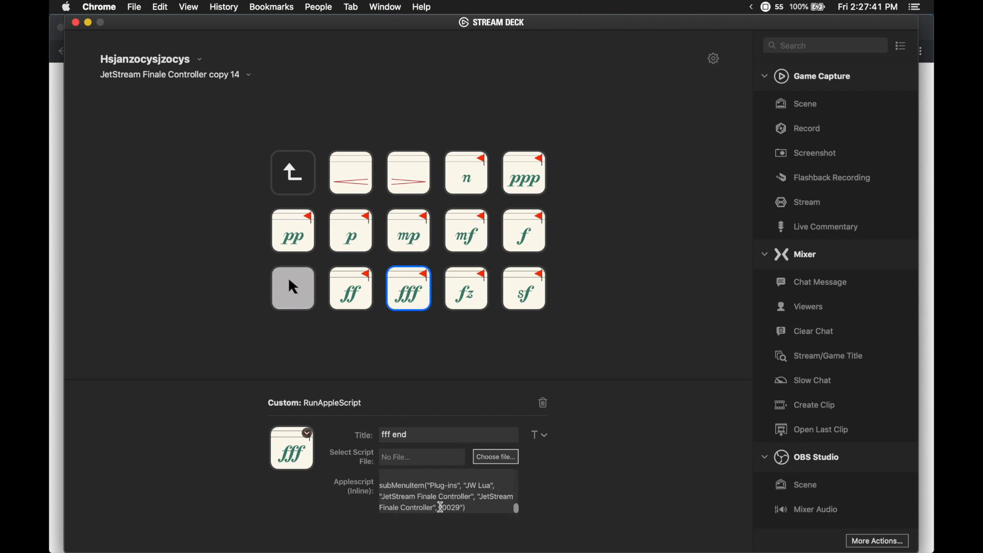
double_click(450, 507)
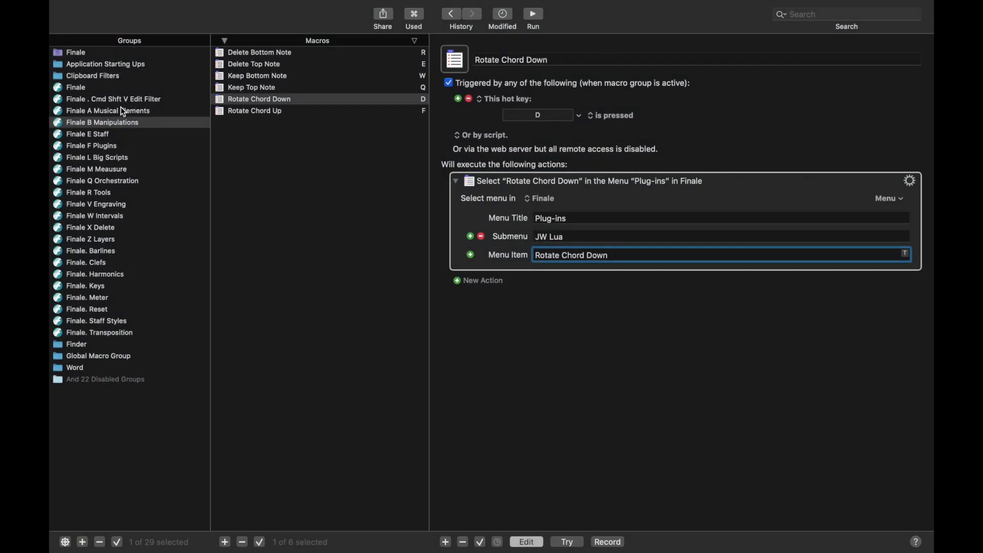
Step: Create a Tempo macro in Finale A Musical Elements triggered by a hot key
left_click(107, 111)
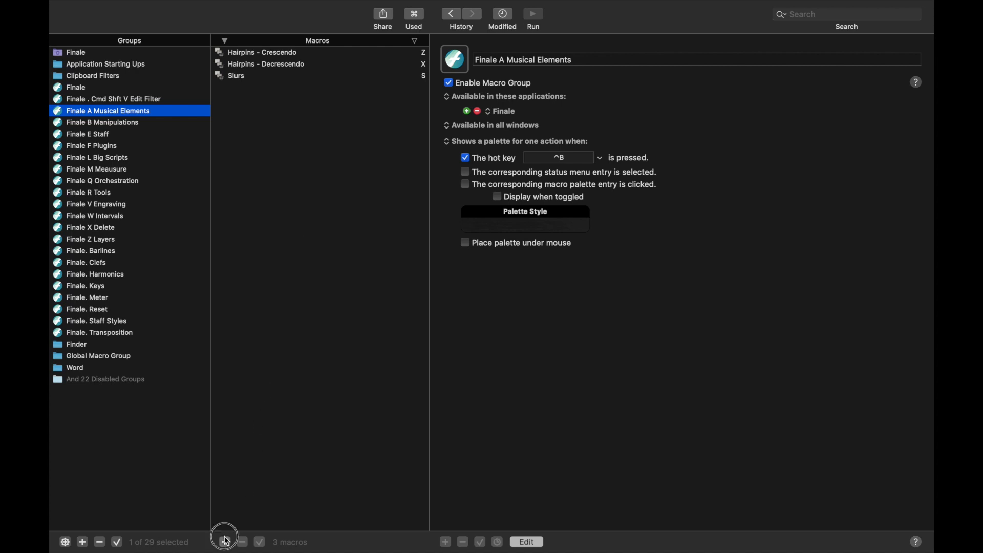
left_click(224, 541)
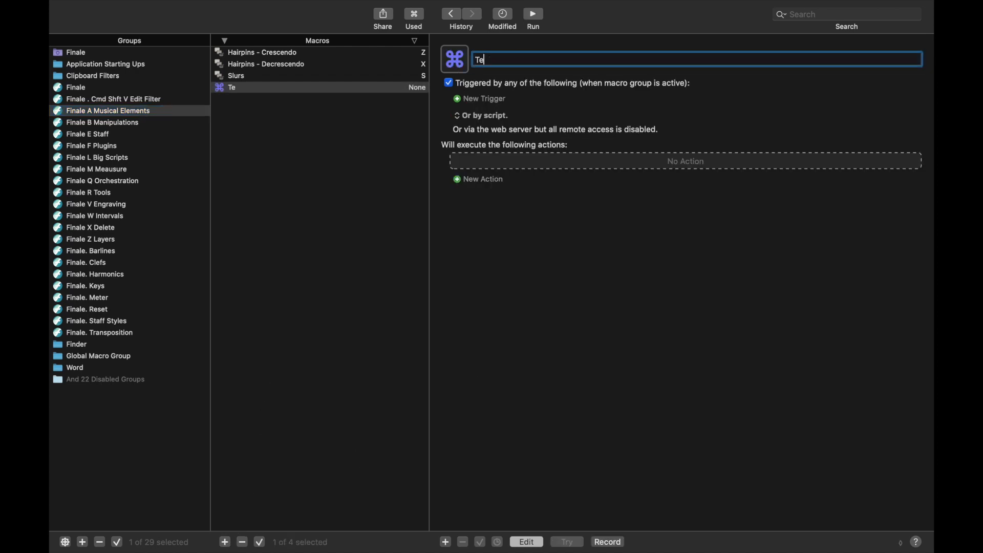
type("mpo")
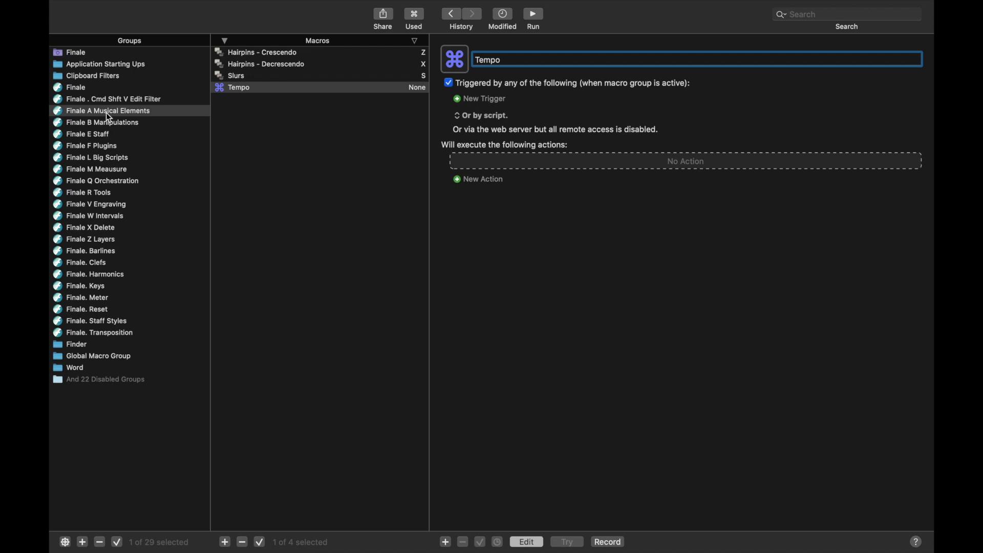
left_click(481, 98)
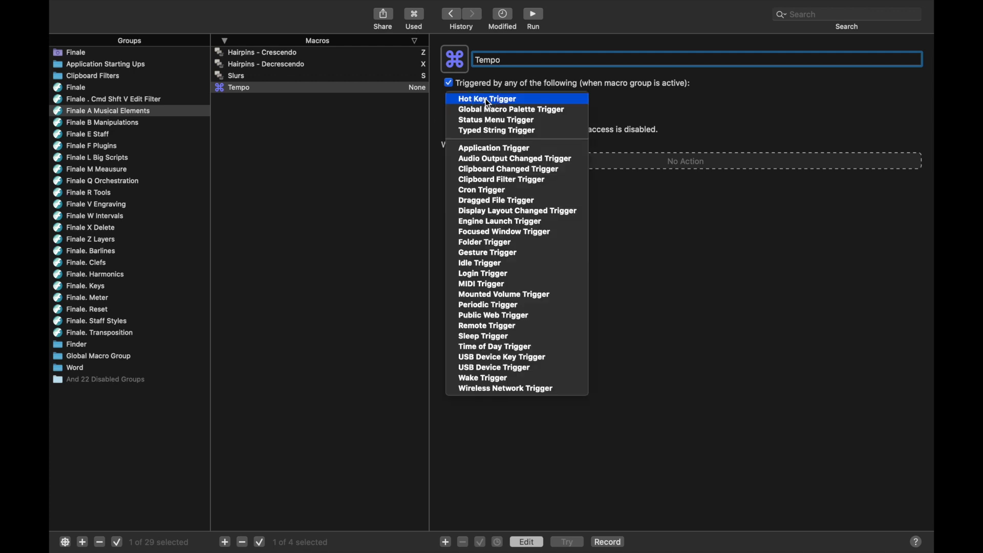
left_click(487, 98)
type("menu")
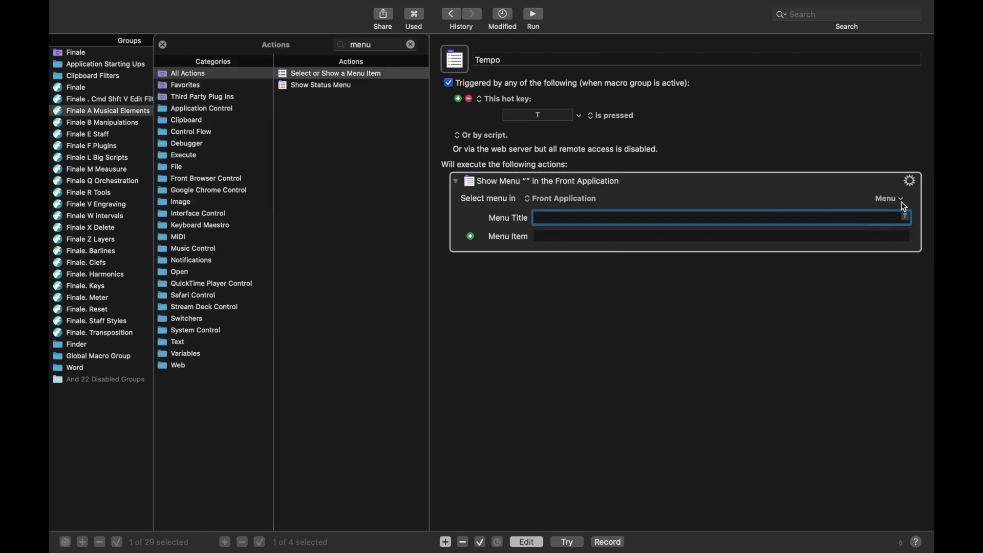
Step: Make the macro select the JetStream Finale Controller menu item and type code 9030
left_click(889, 198)
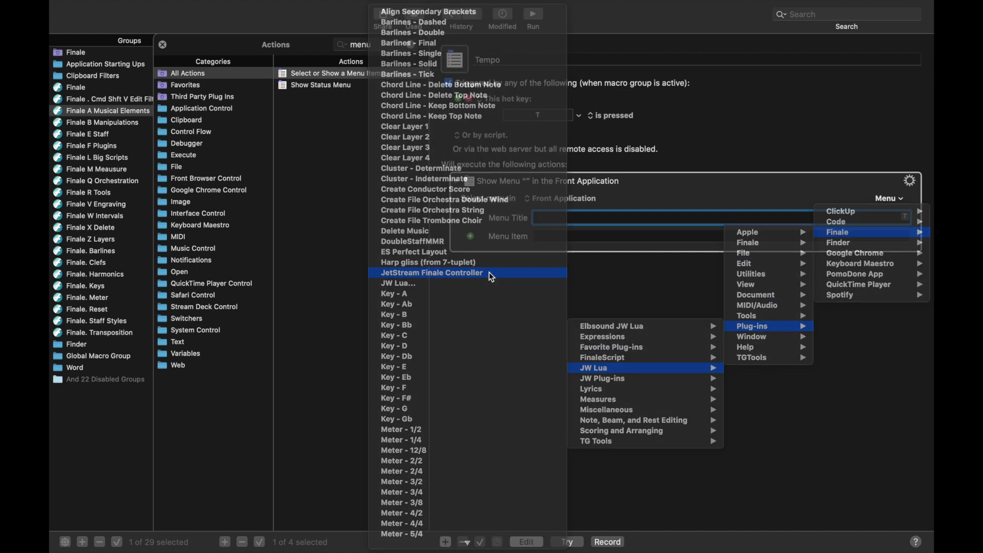
left_click(431, 272)
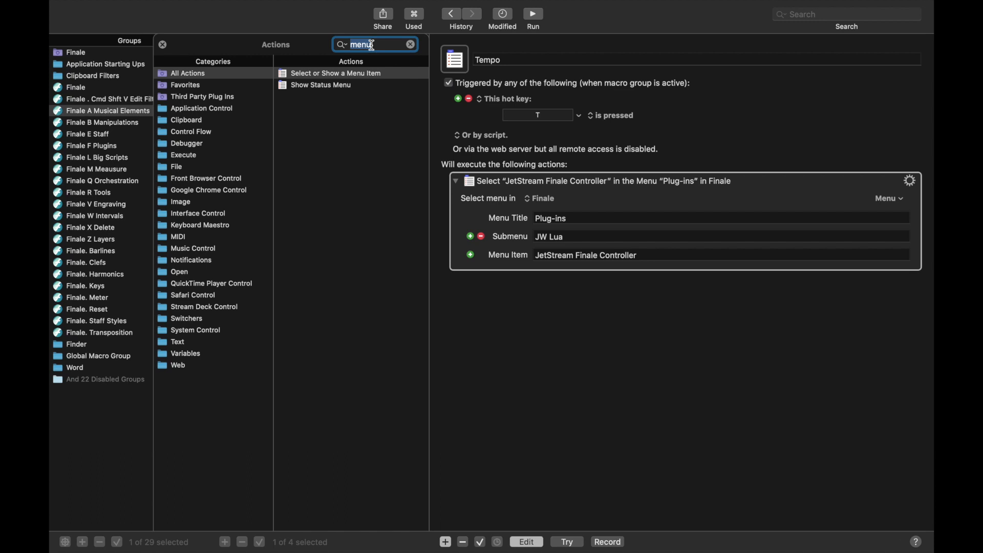
type("inse")
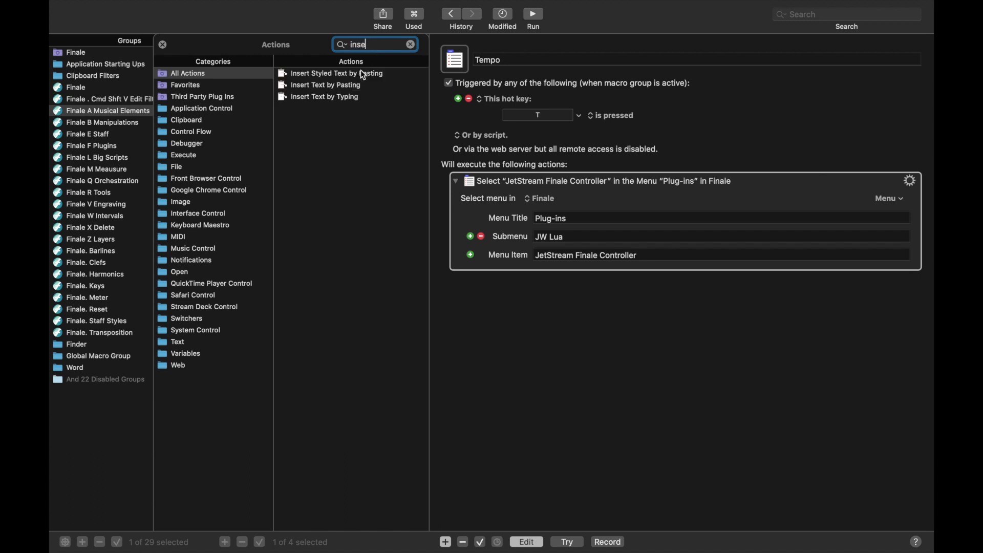
double_click(325, 97)
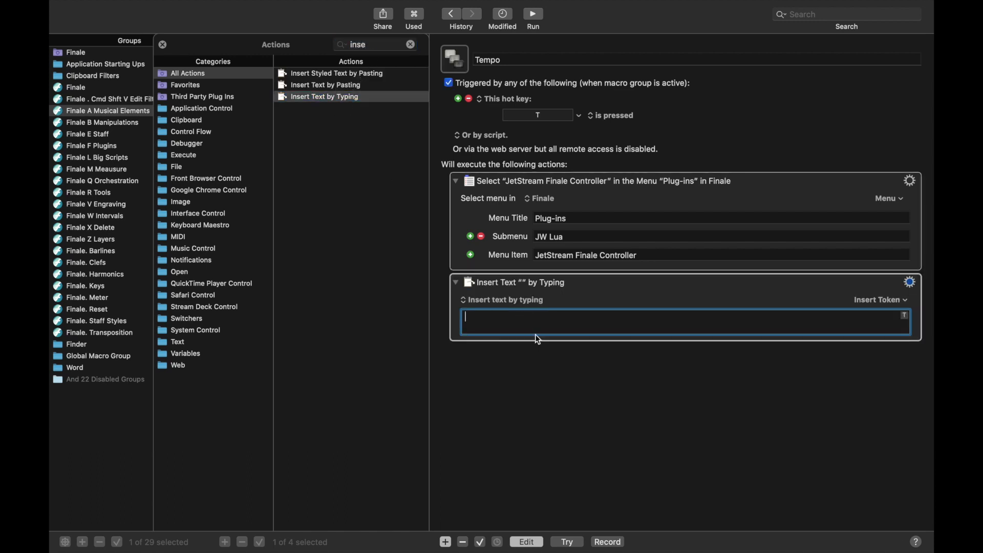
type("9030")
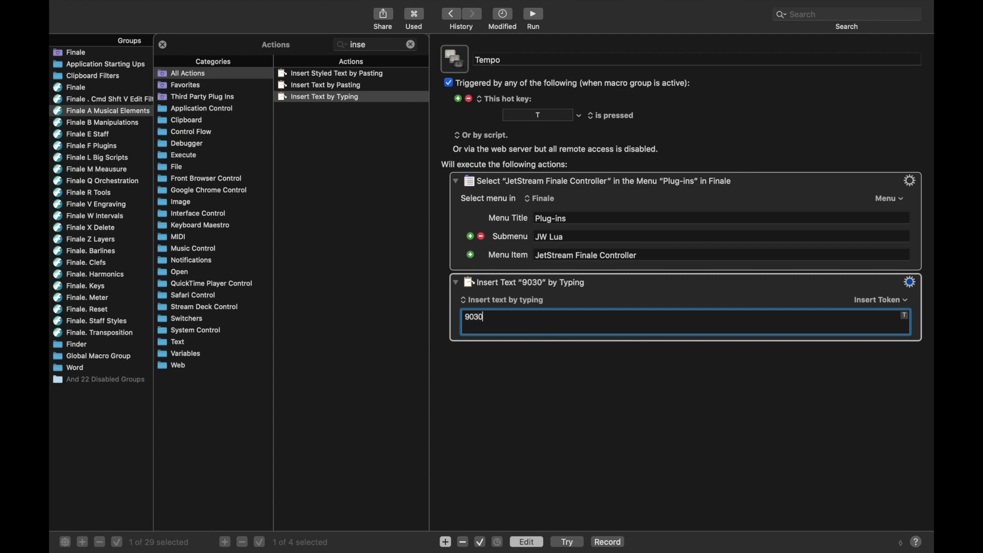
left_click(411, 44)
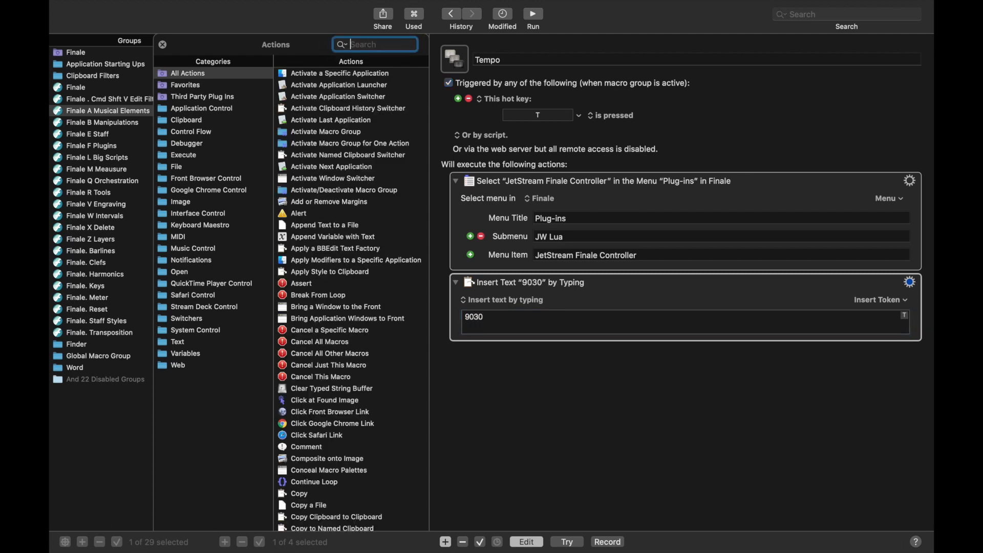
Step: Add Press Button OK and a Pause Until step that waits for a button
type("button")
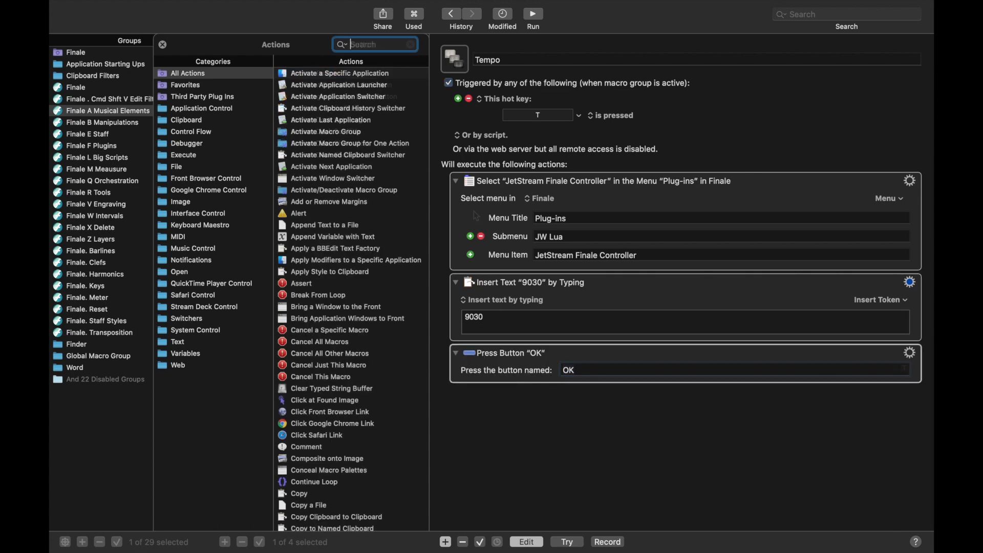
type("pause")
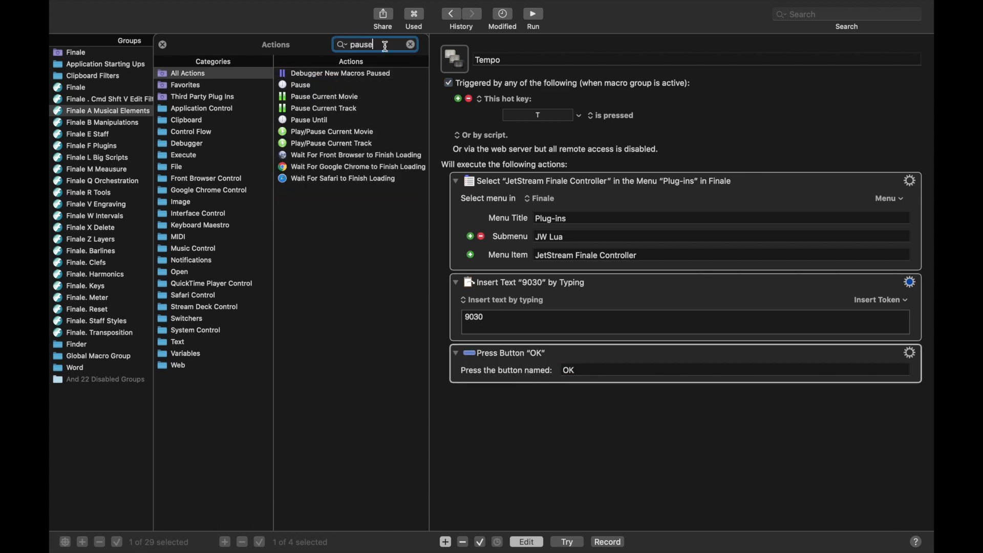
double_click(309, 120)
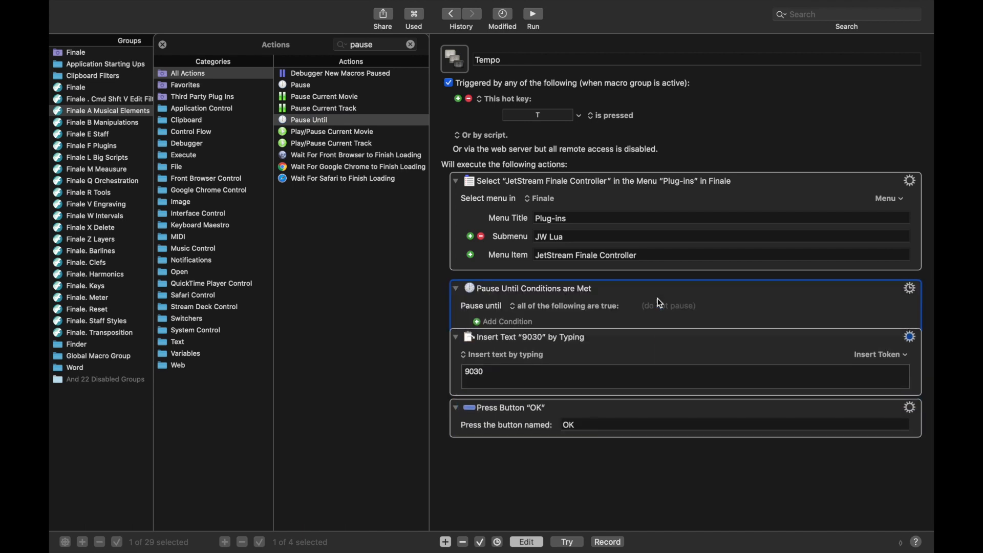
left_click(505, 321)
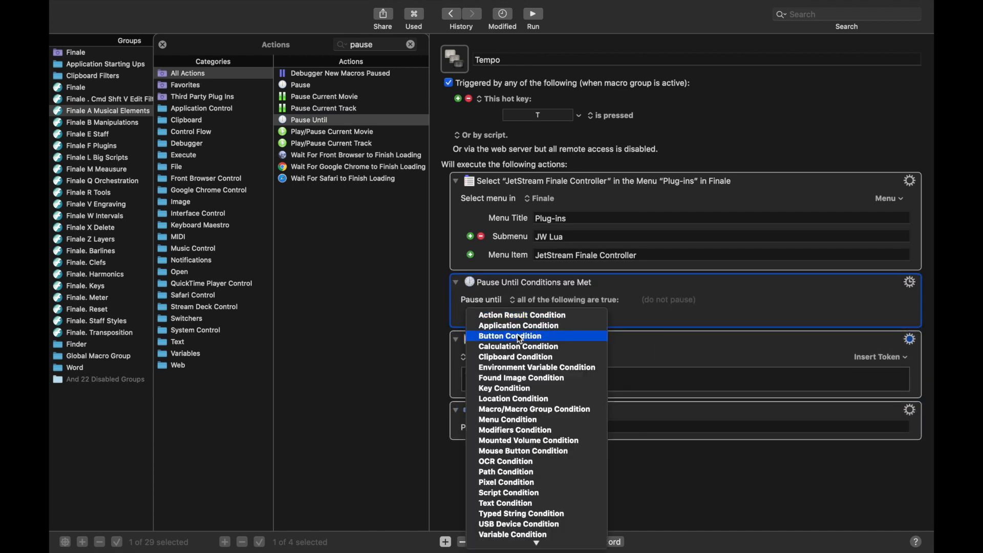
left_click(510, 336)
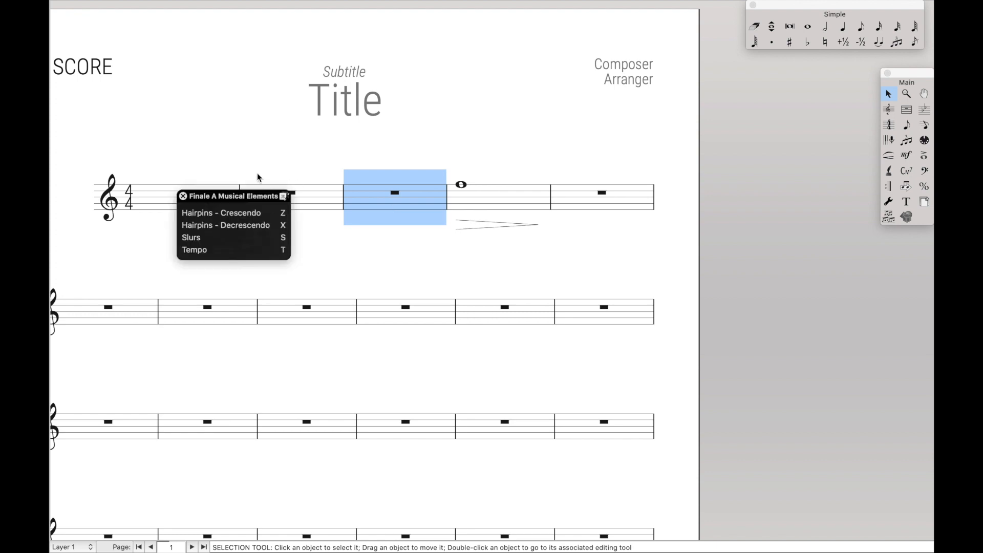
mouse_move(275, 244)
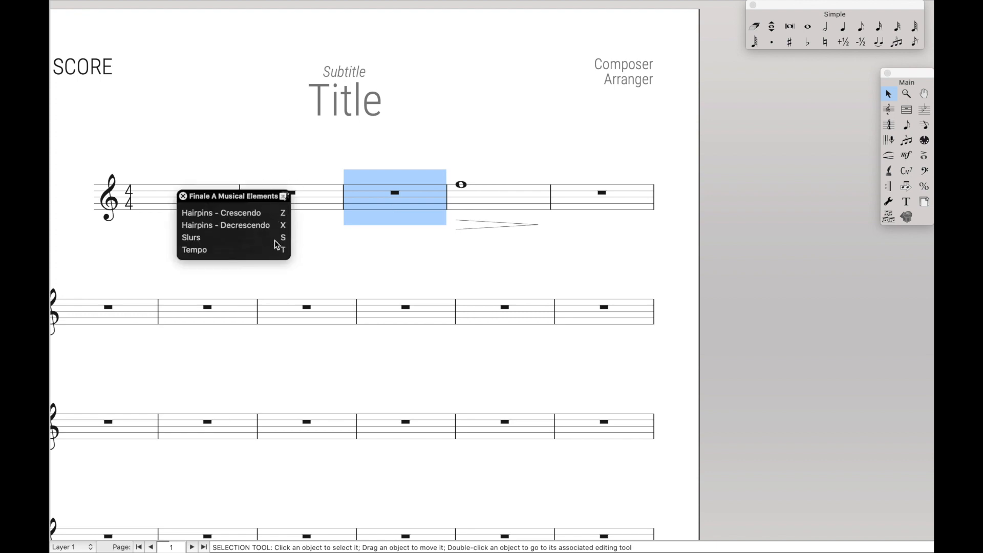
Step: Run the Tempo macro on measure 3 and assign a ♩ = 120 tempo mark
left_click(195, 250)
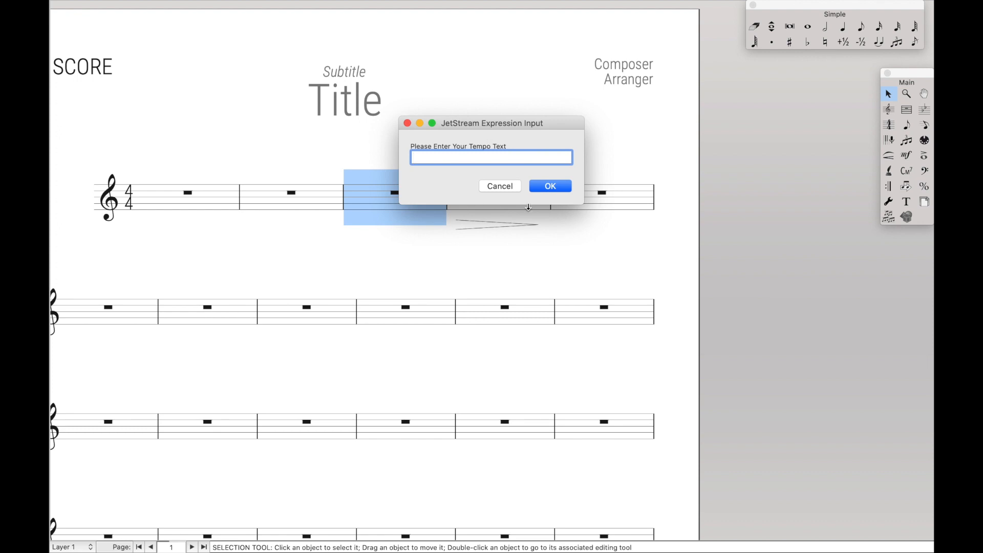
left_click(549, 186)
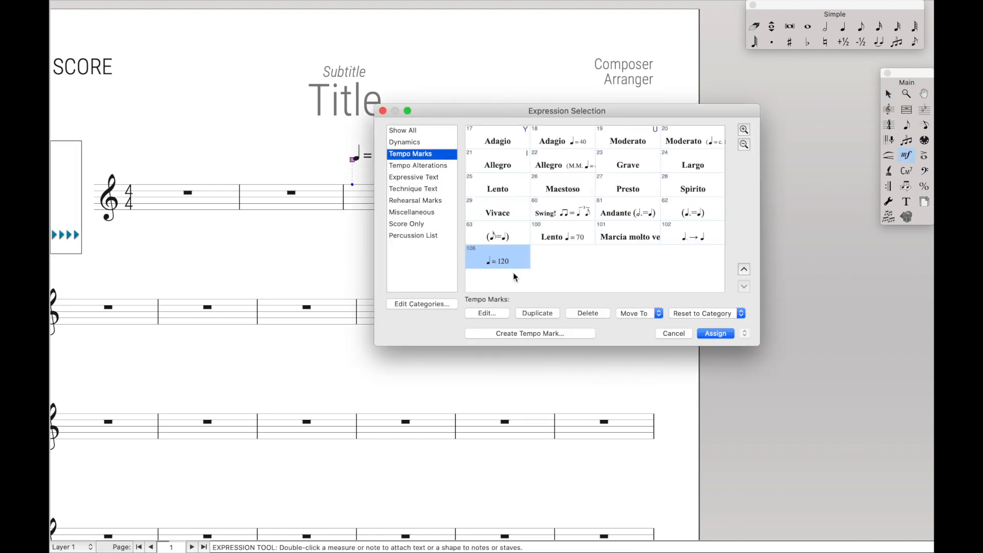
left_click(715, 333)
type("q = 12")
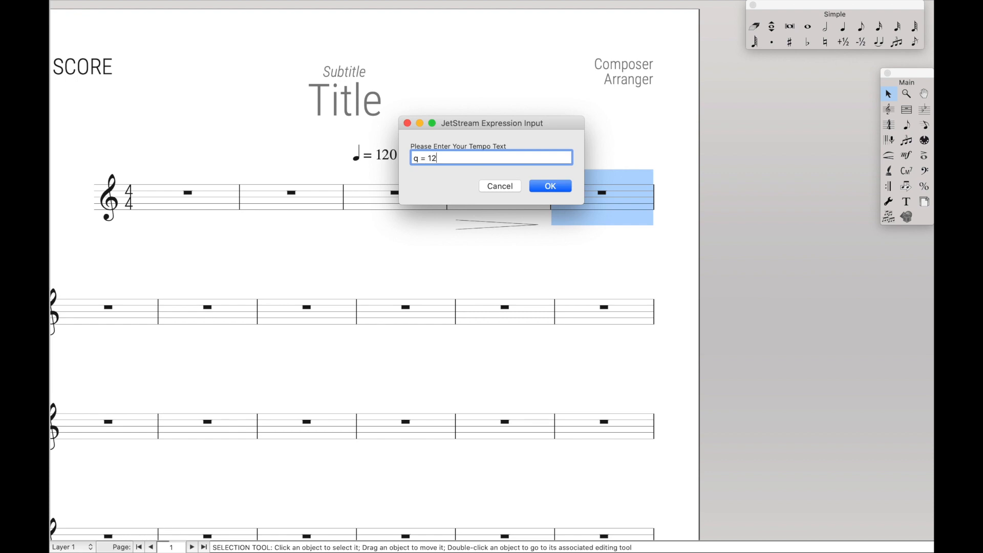
Step: Place ♩ = 120 over measure 5, review its Expression Selection and cancel without changes
left_click(550, 185)
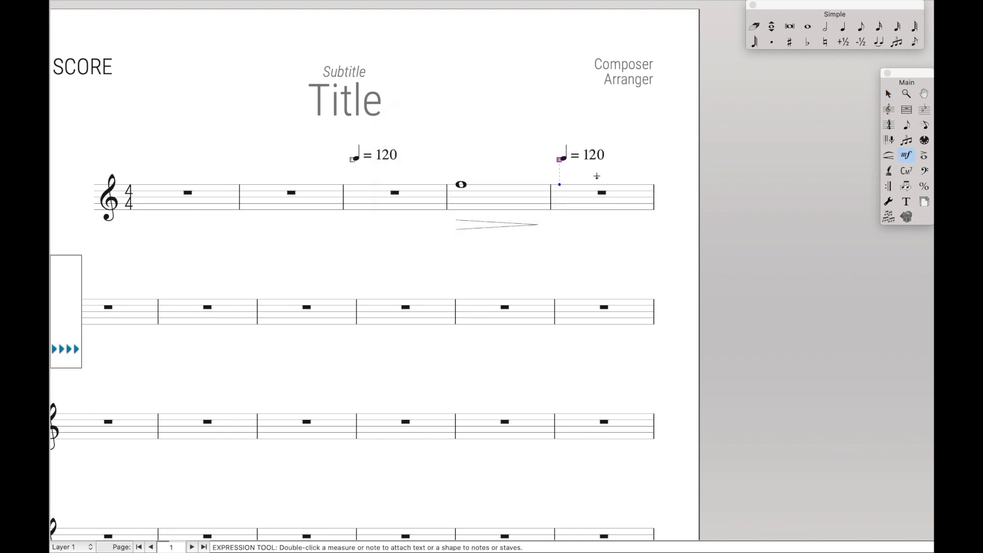
double_click(561, 155)
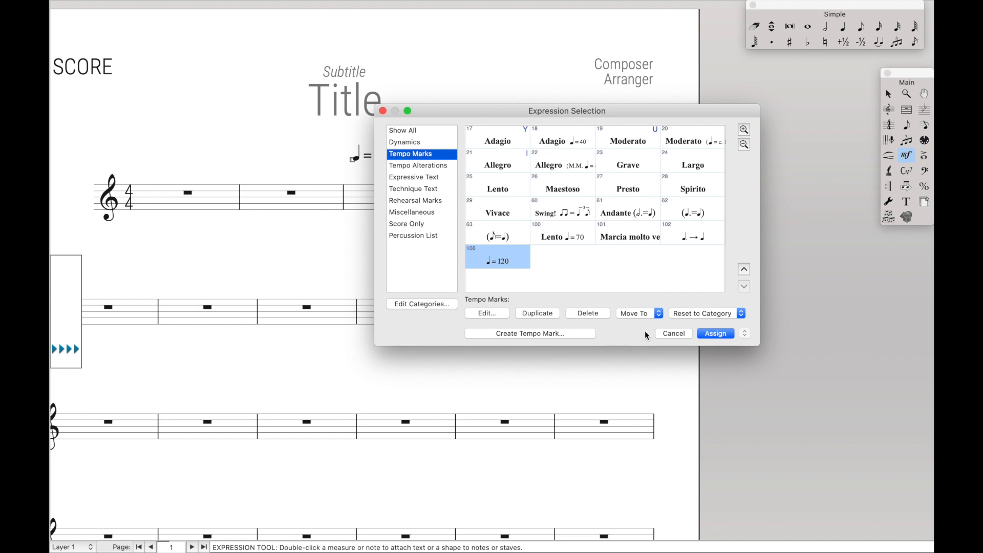
mouse_move(517, 142)
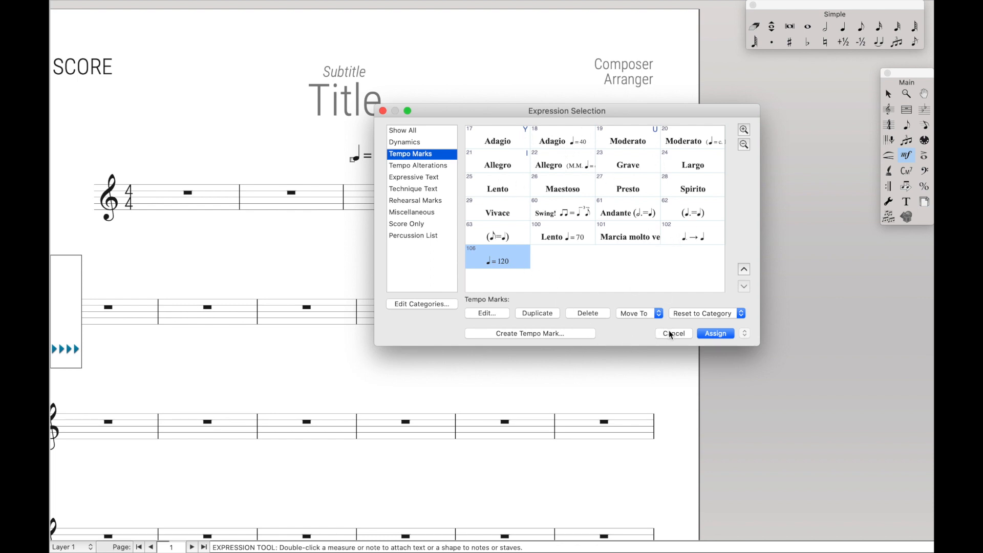
left_click(672, 333)
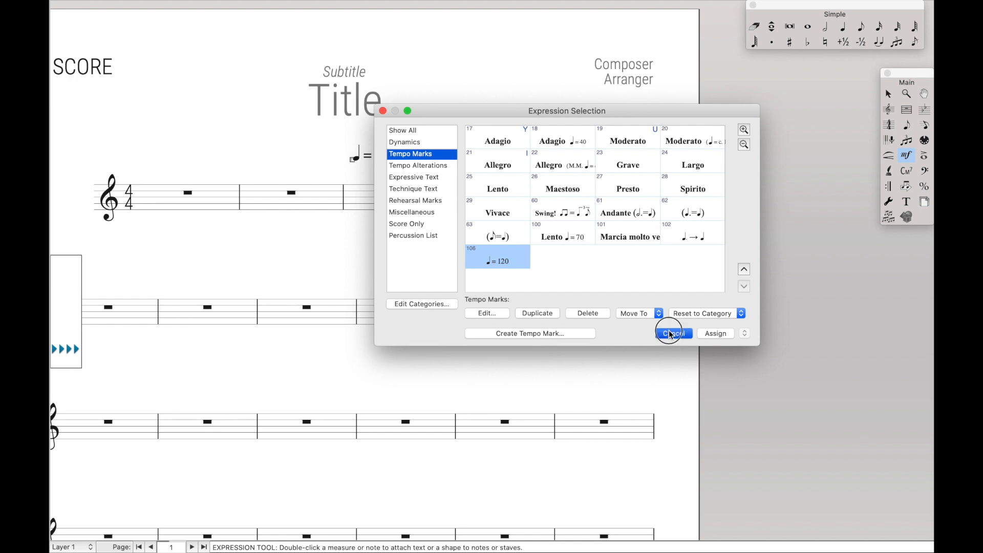
left_click(673, 332)
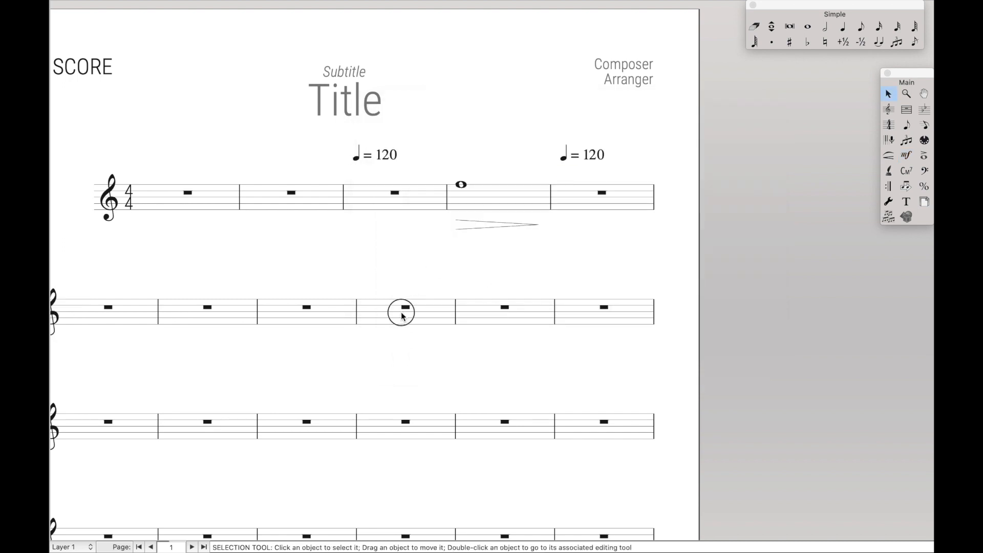
Step: Enter 'Maestoso q. = 132' as the tempo for measure 4 of the second staff
left_click(401, 314)
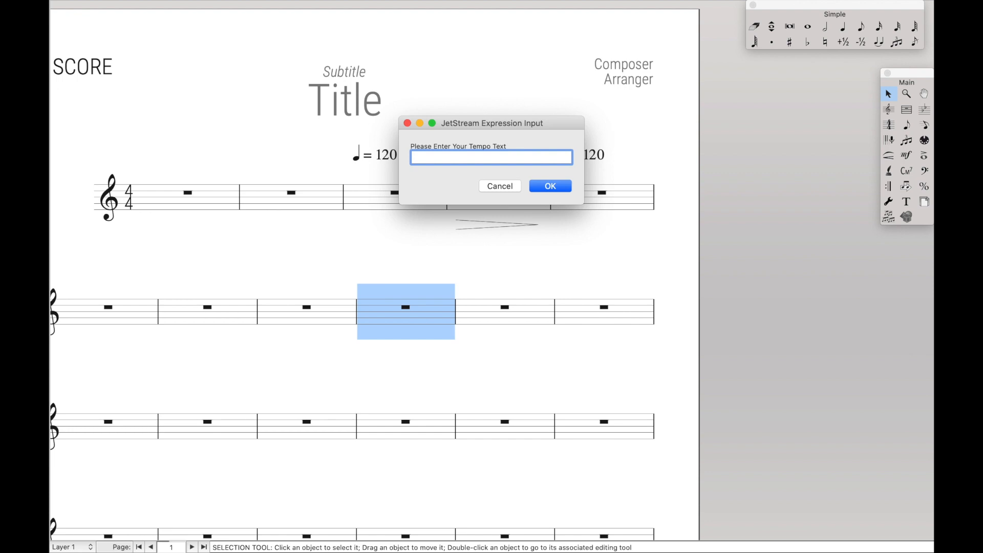
type("Maestoso")
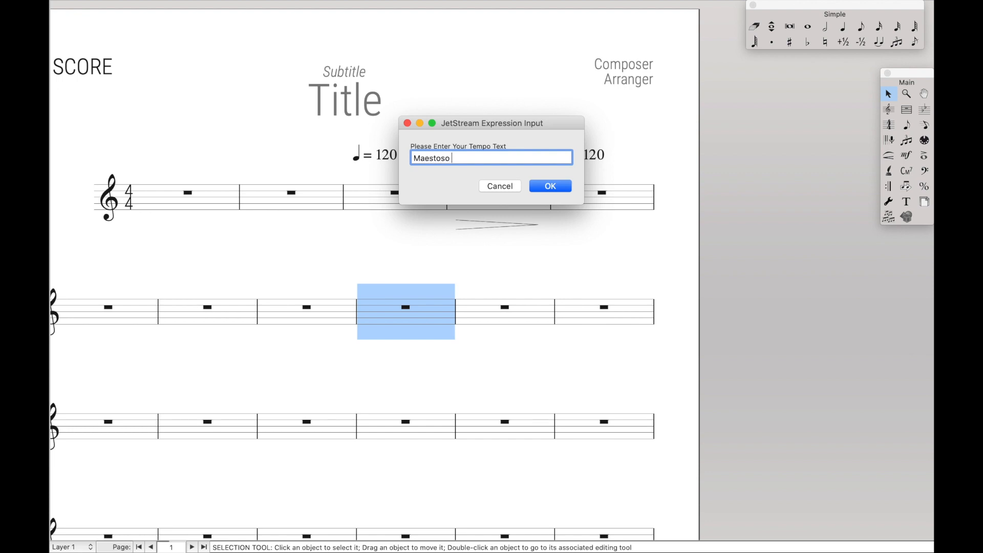
type("q. =")
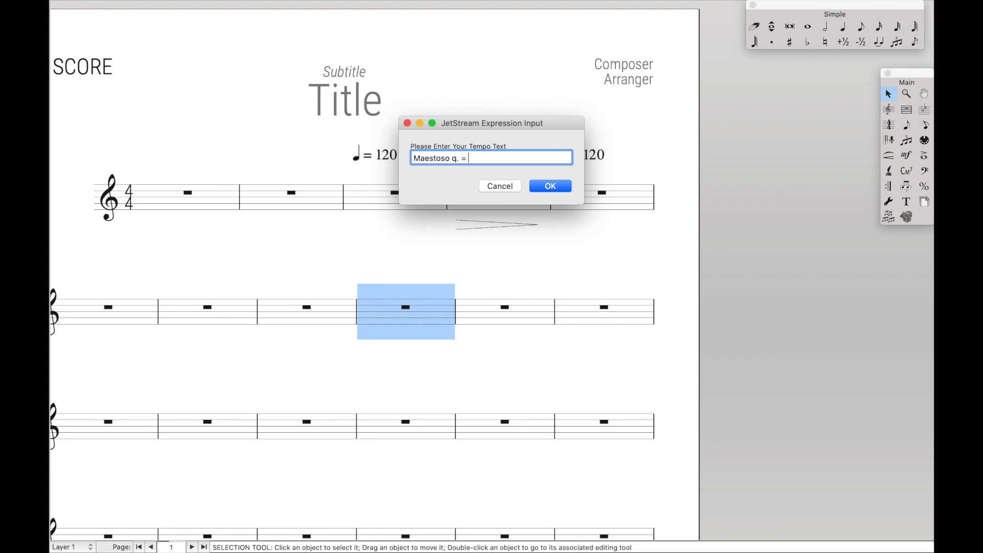
left_click(549, 185)
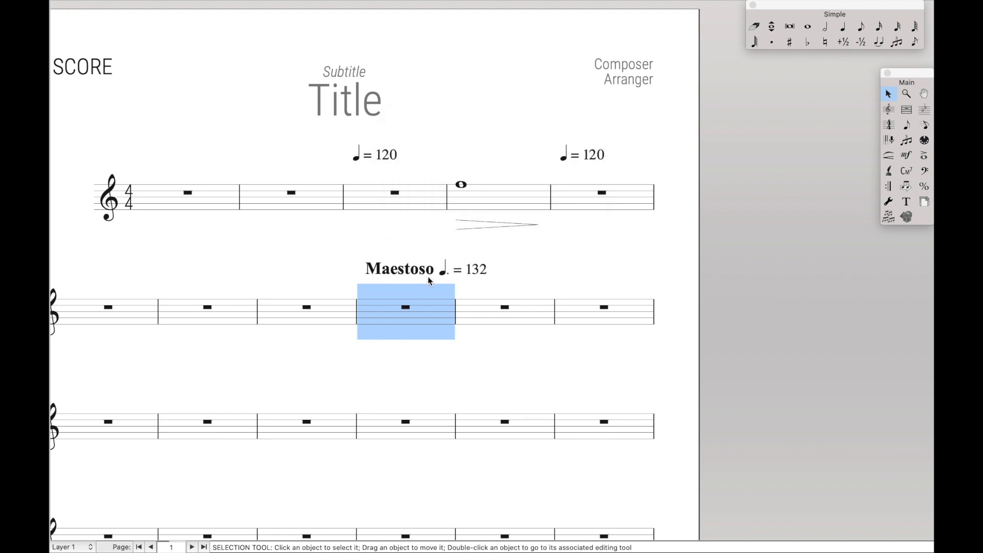
Step: Enter 'Lento (q = 12)' as the tempo for the last measure of the second staff
left_click(484, 283)
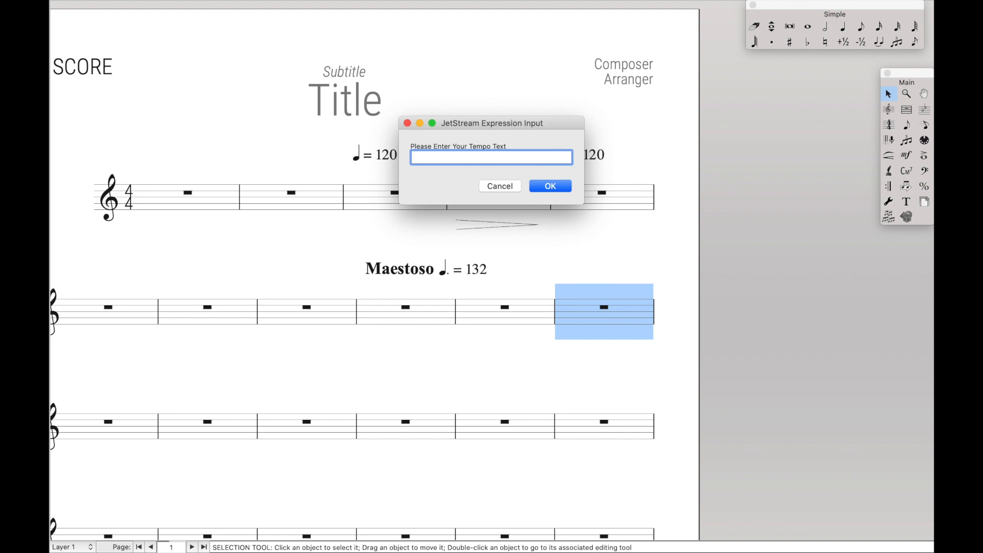
type("Lento (")
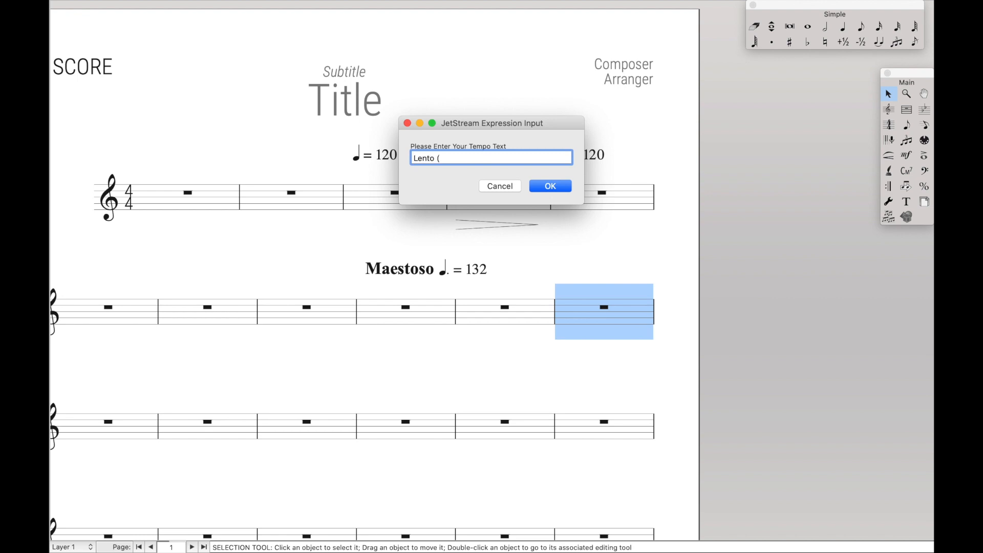
type("q = 12")
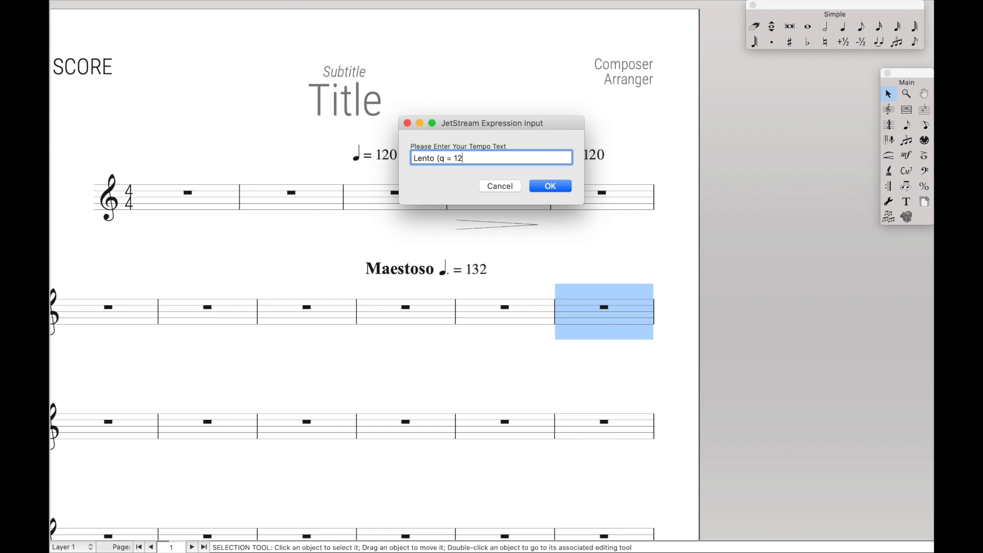
left_click(549, 186)
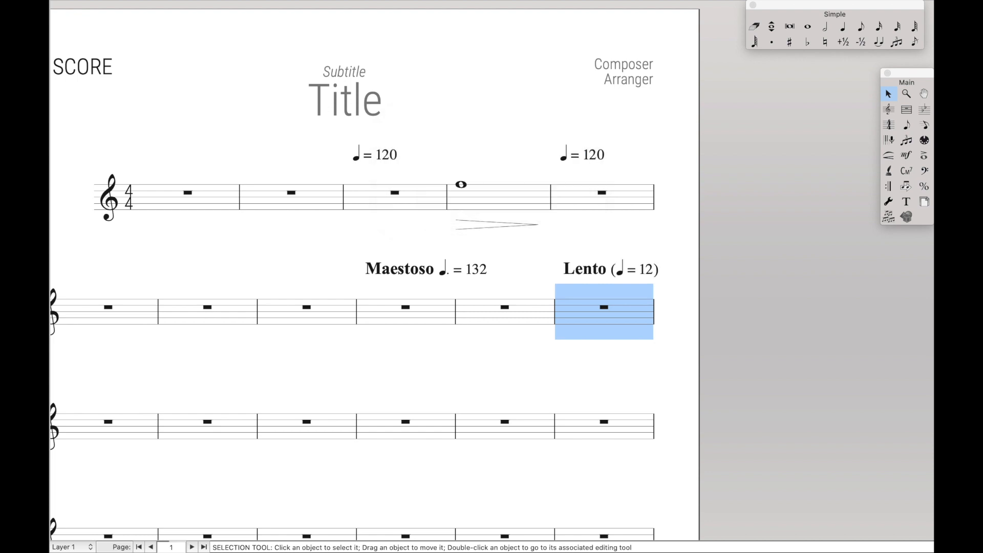
left_click(551, 365)
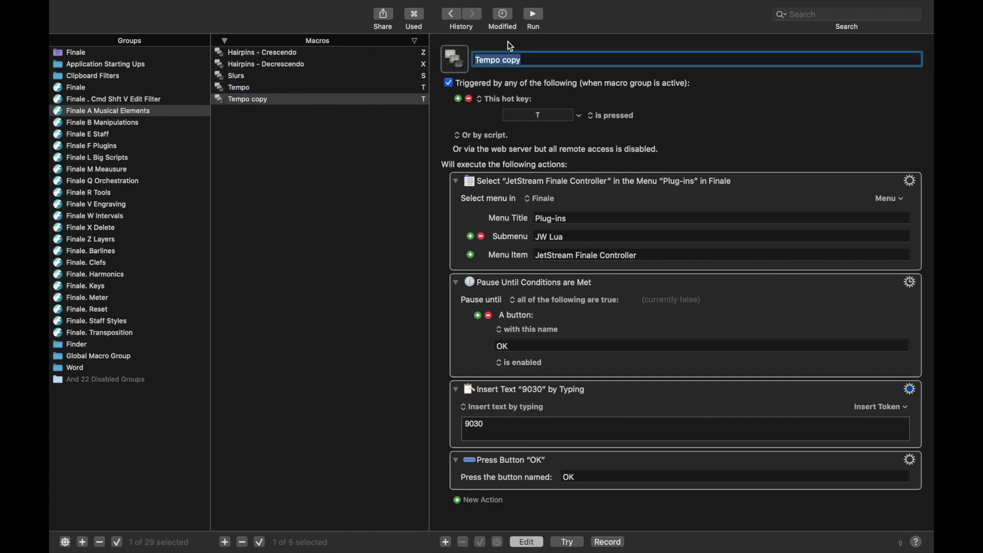
Step: Rename the duplicated macro Technique and change its typed controller code to 9029
type("Technique")
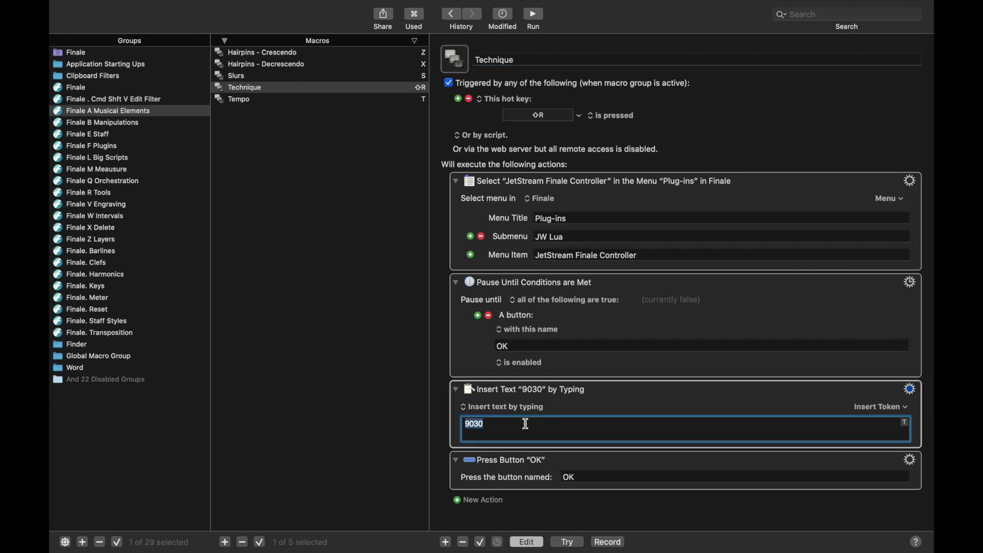
type("9")
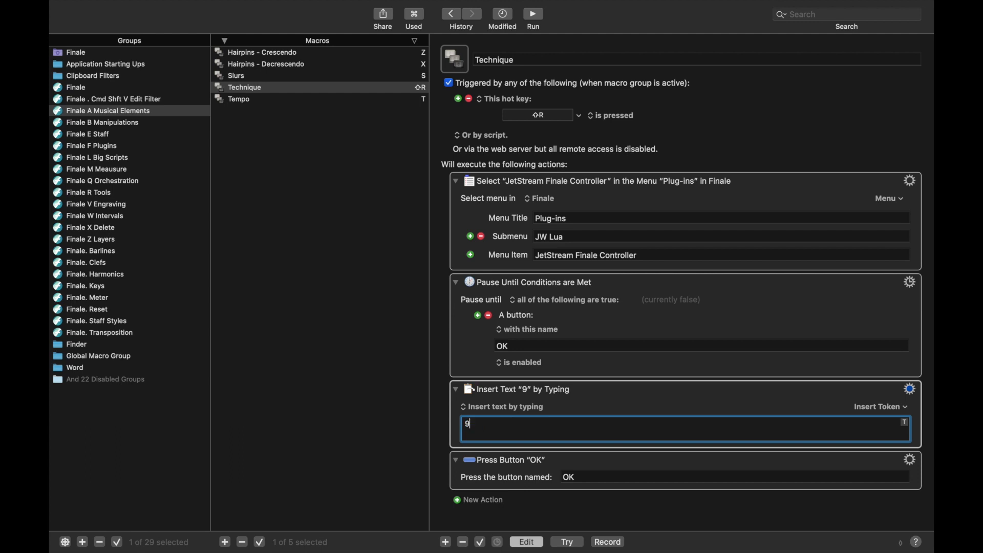
type("029")
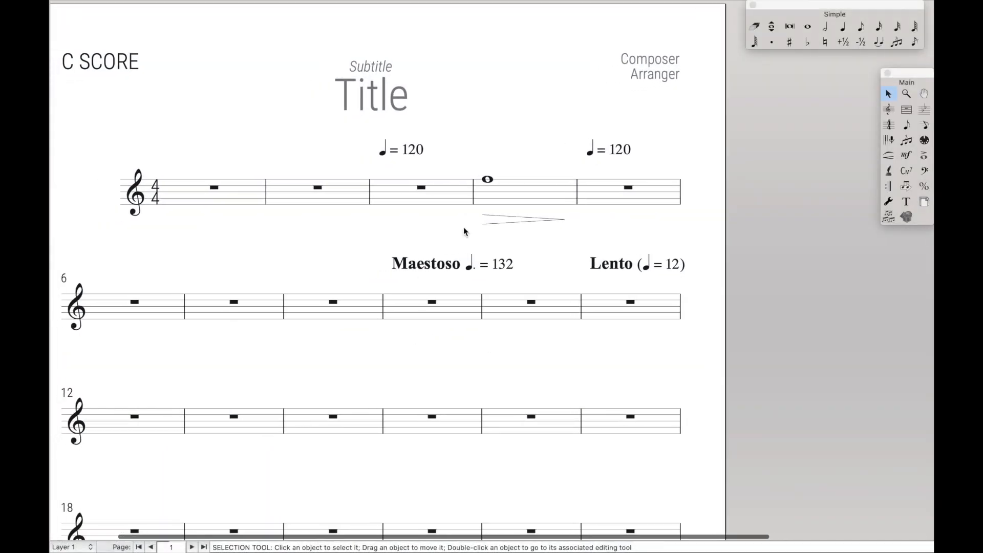
Step: Run Technique on measure 4 to add div., review the pizz. entry in Expression Selection and cancel
left_click(525, 192)
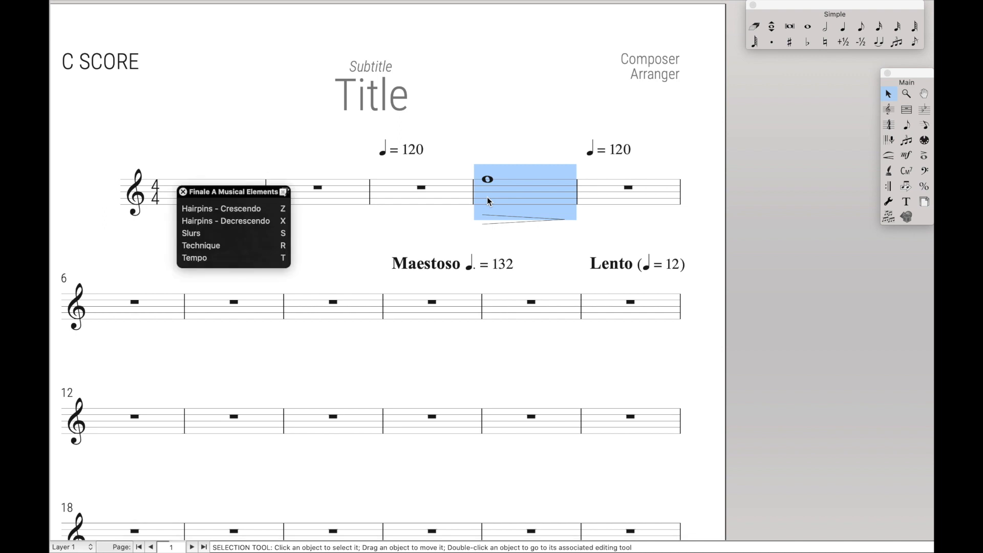
left_click(202, 245)
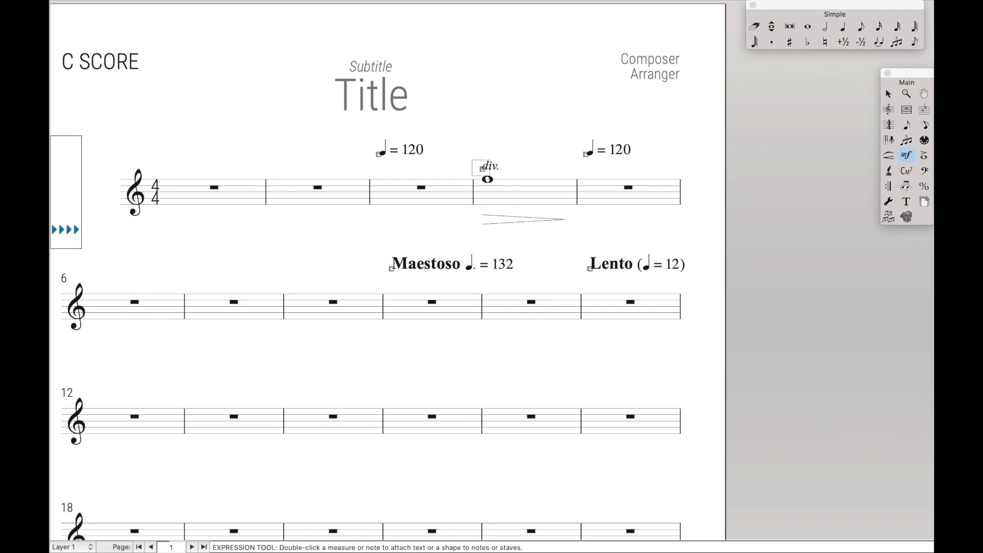
double_click(487, 180)
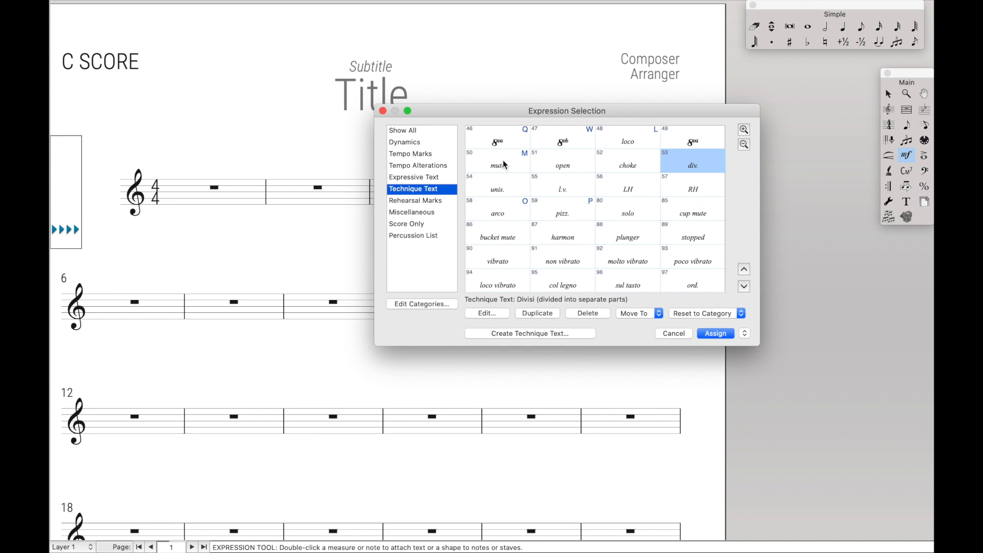
left_click(562, 213)
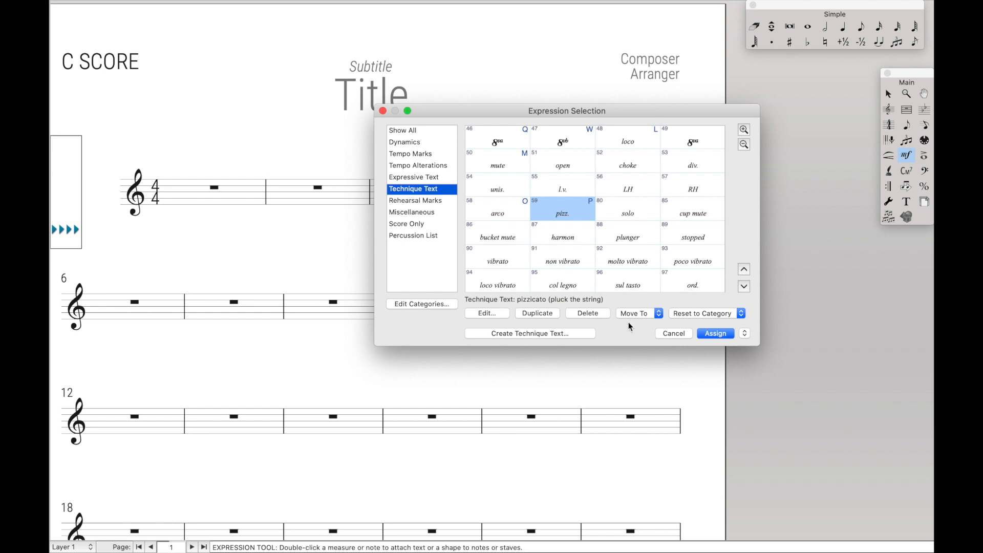
mouse_move(659, 334)
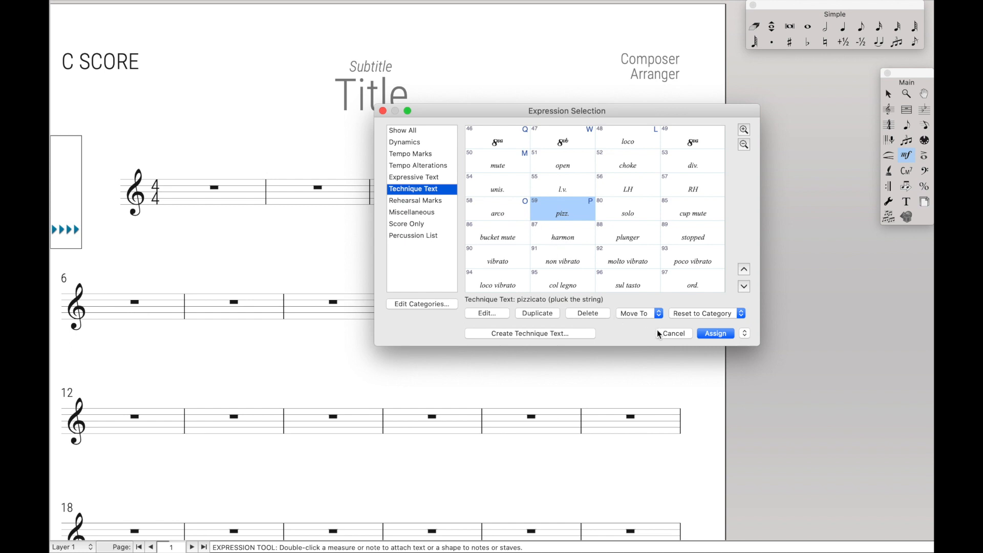
left_click(714, 333)
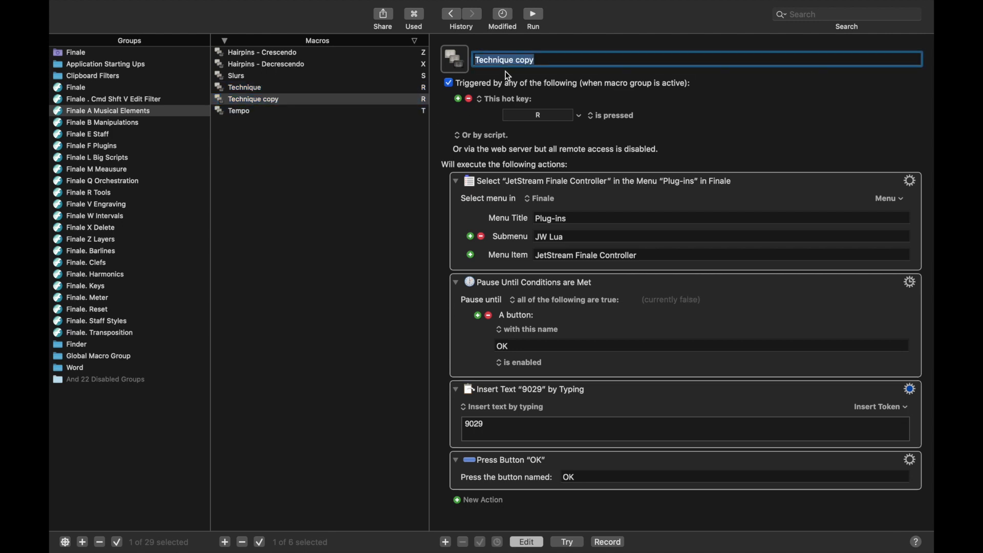
Step: Rename the duplicated Technique macro to Expressive
type("Expressive")
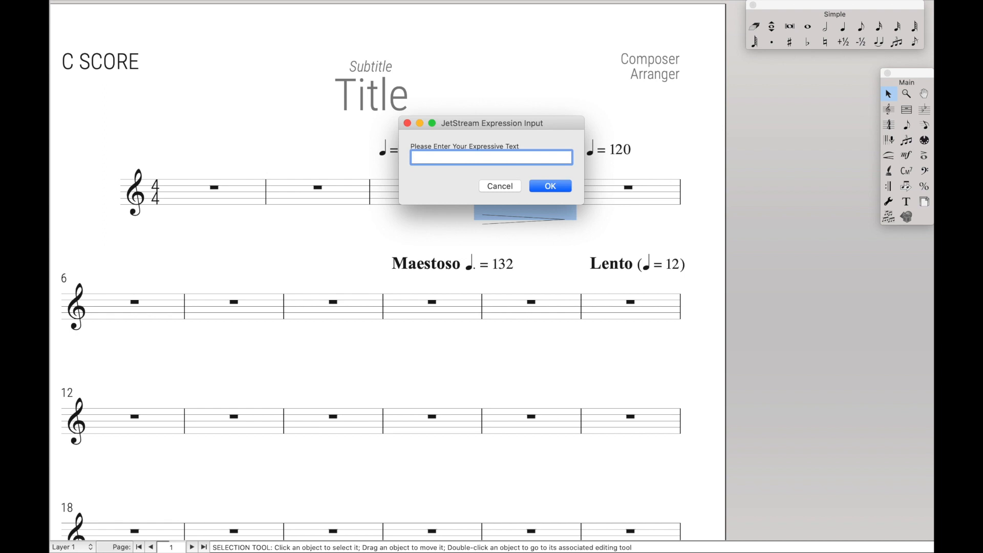
Step: Enter 'dolce' as expressive text below measure 4's whole note on the top staff
type("do")
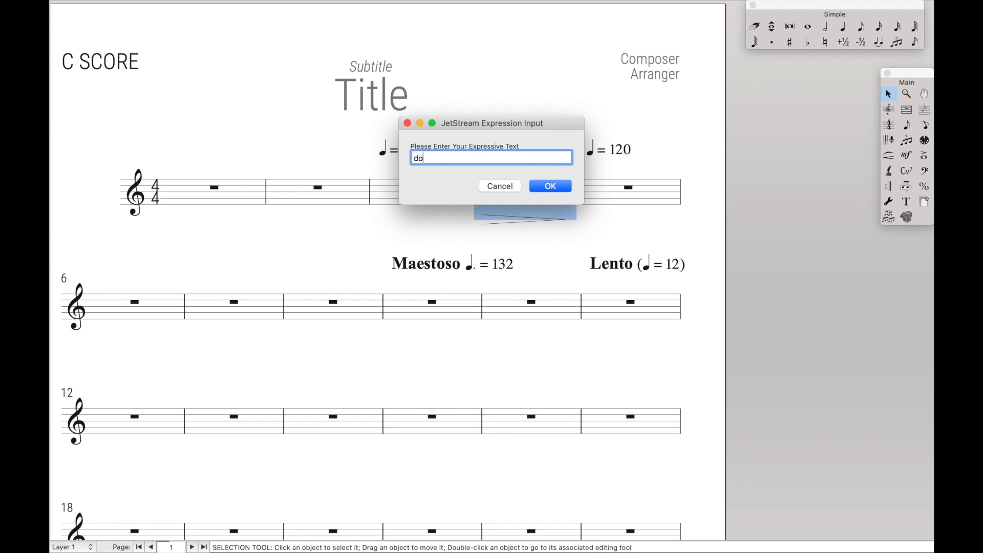
left_click(550, 185)
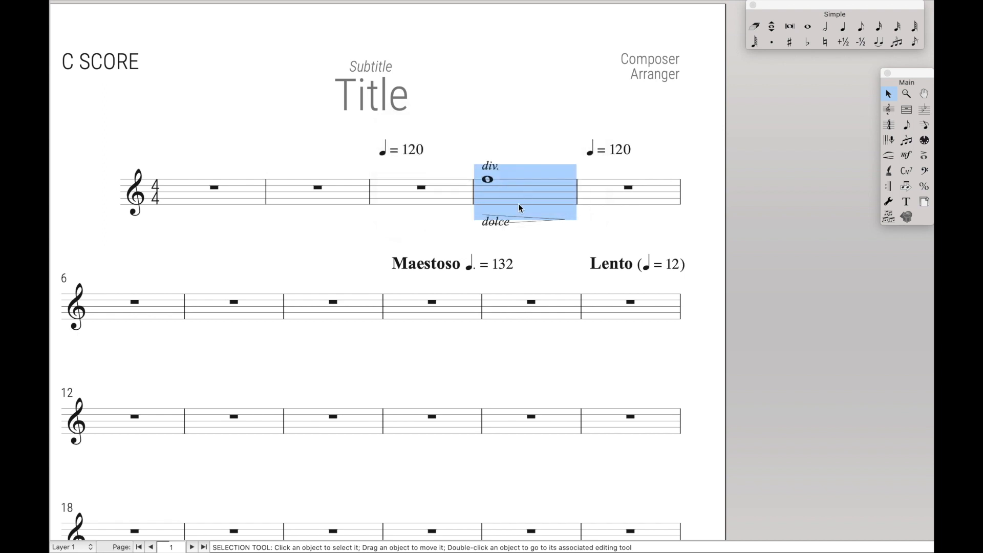